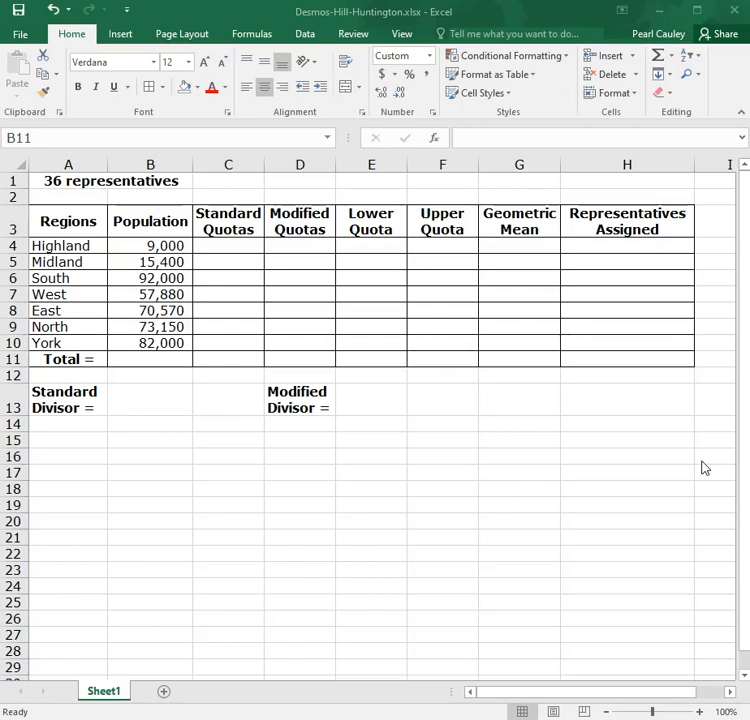
mouse_move(642, 496)
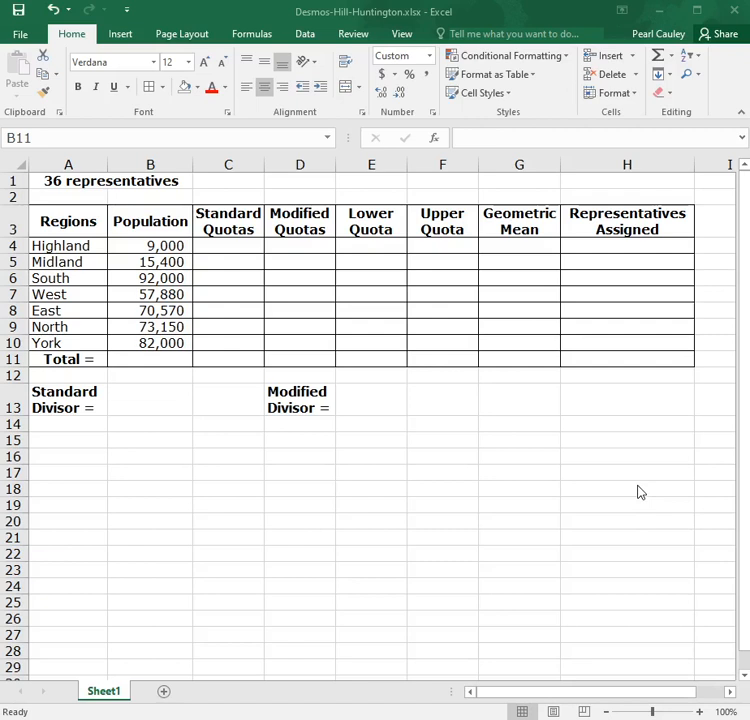
mouse_move(408, 448)
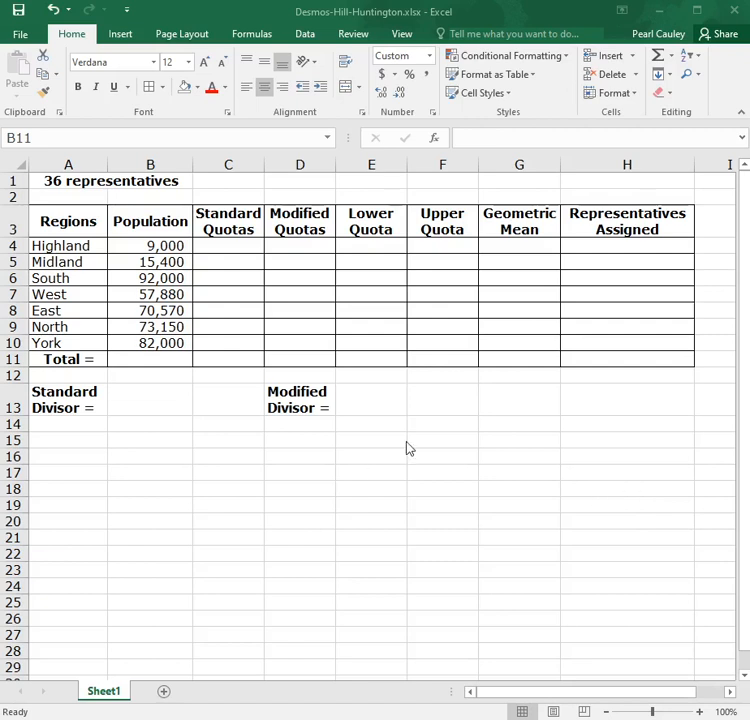
Total the seven regional populations in B11 with SUM, giving 400,000.
left_click(150, 360)
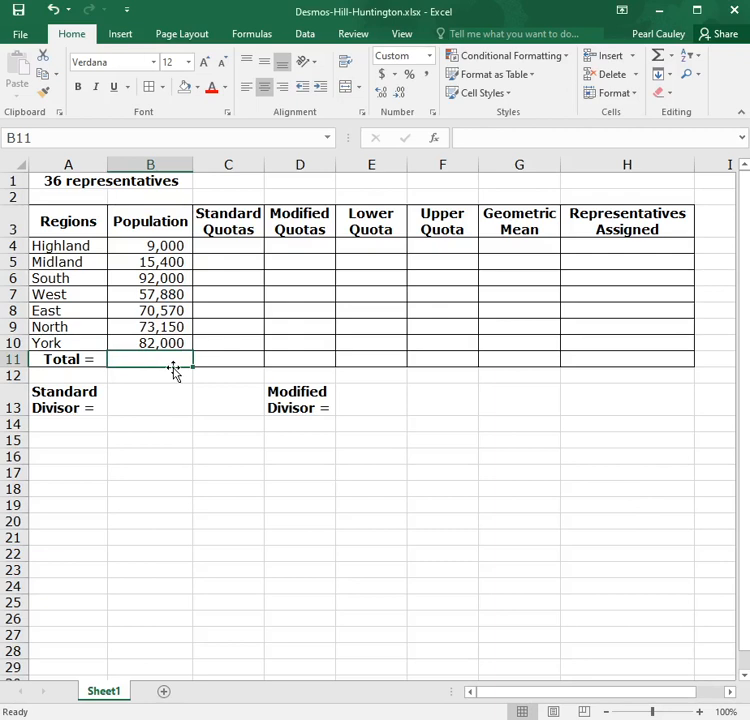
type("=sum(")
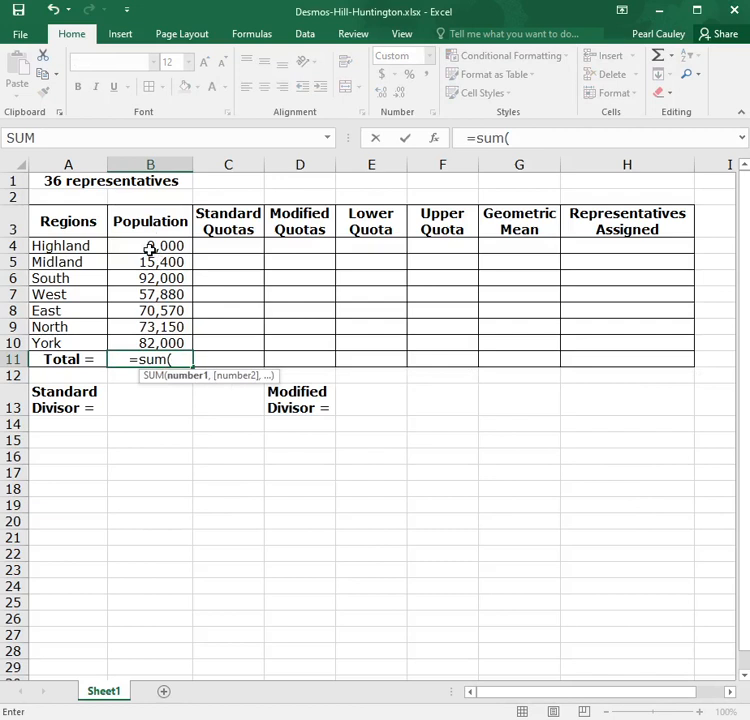
left_click_drag(150, 244, 150, 344)
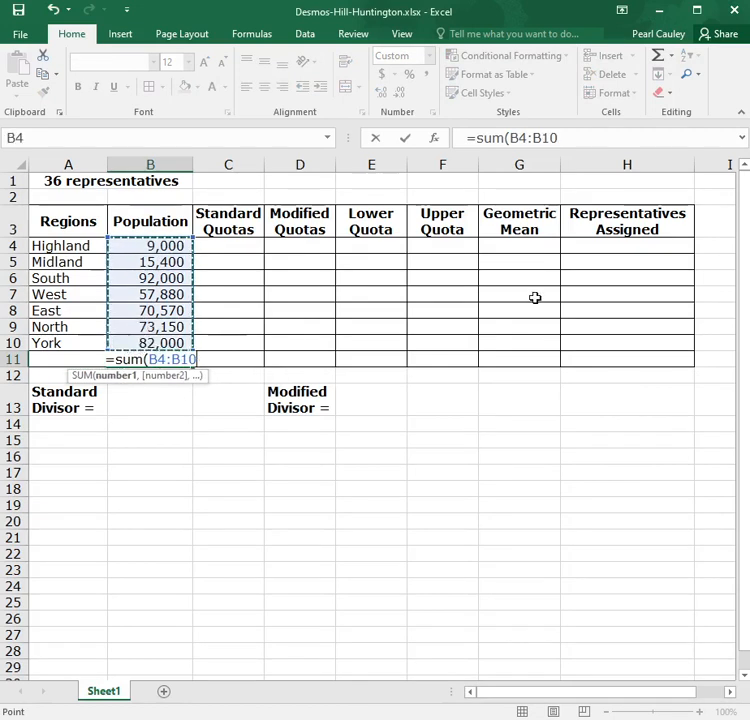
key("Return")
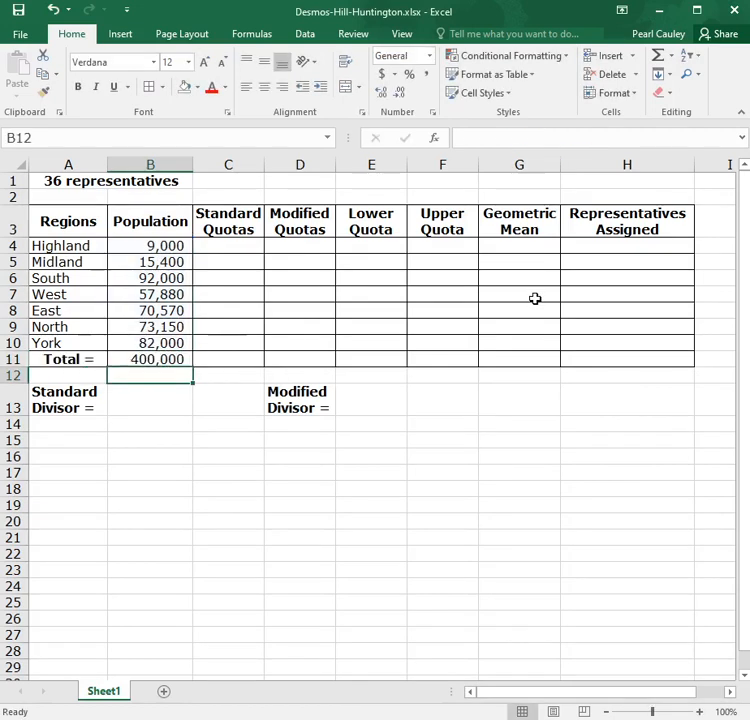
mouse_move(288, 340)
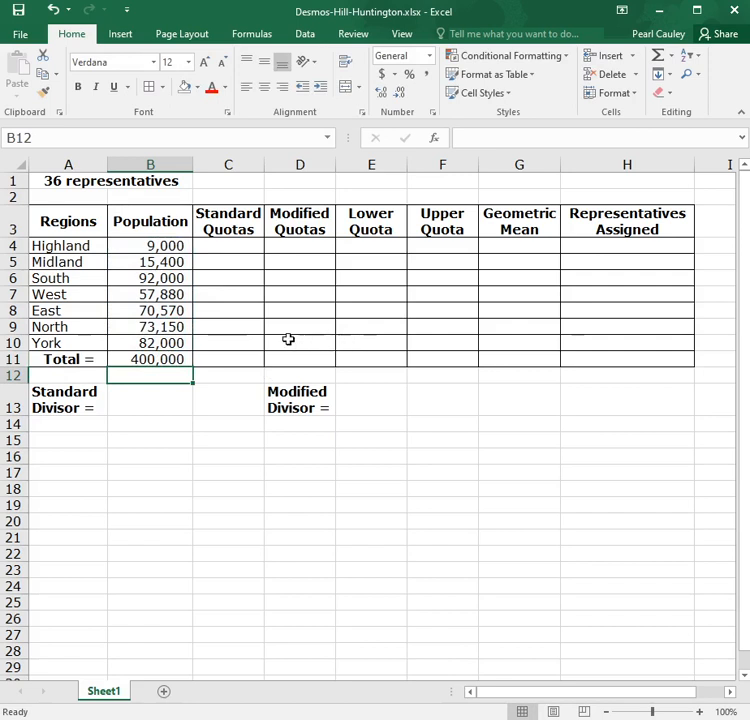
Compute the standard divisor in B13 as total population over 36, showing 11,111.11.
left_click(144, 396)
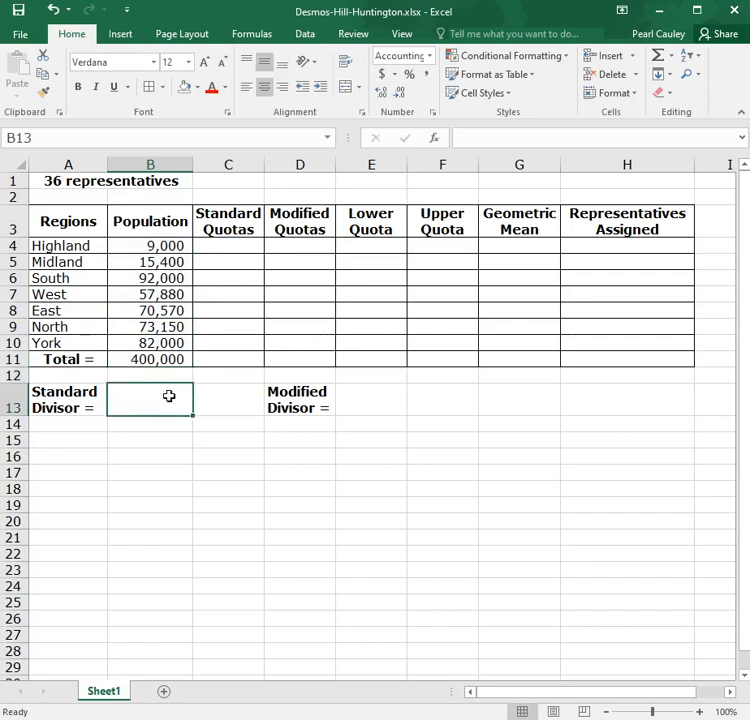
type("=")
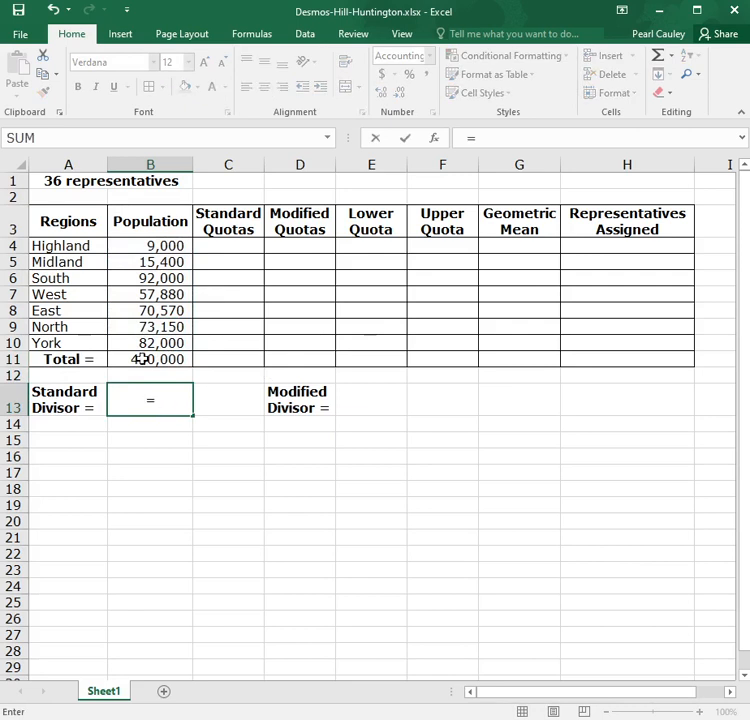
type("B11/")
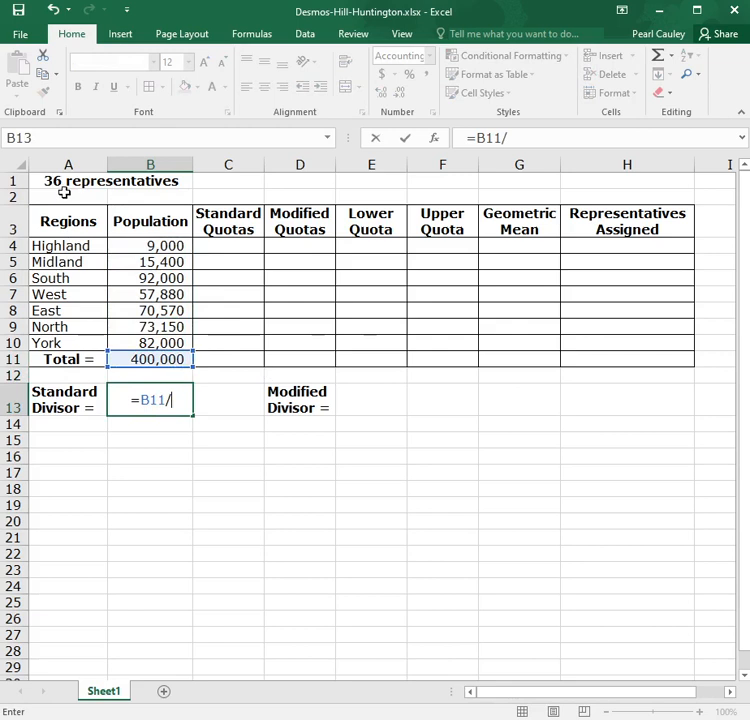
key("Return")
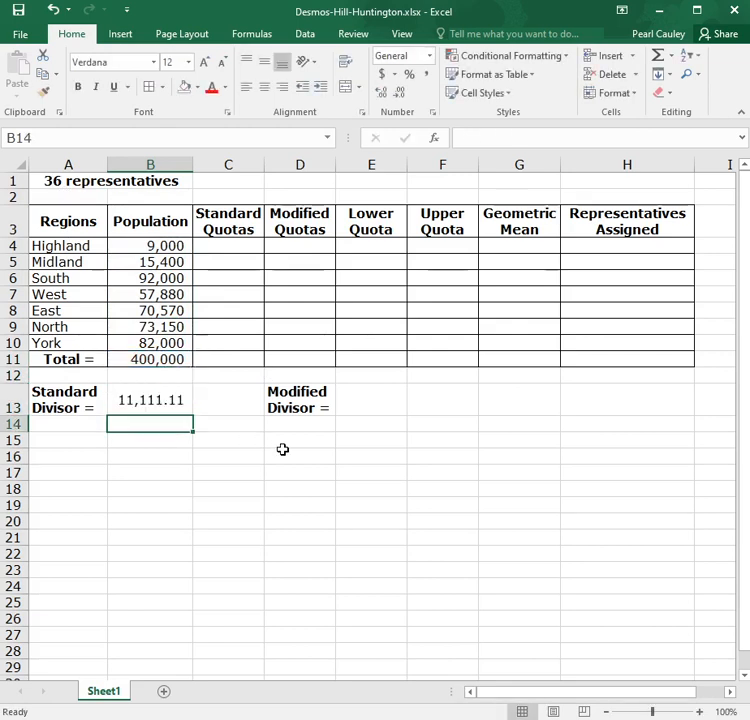
mouse_move(92, 414)
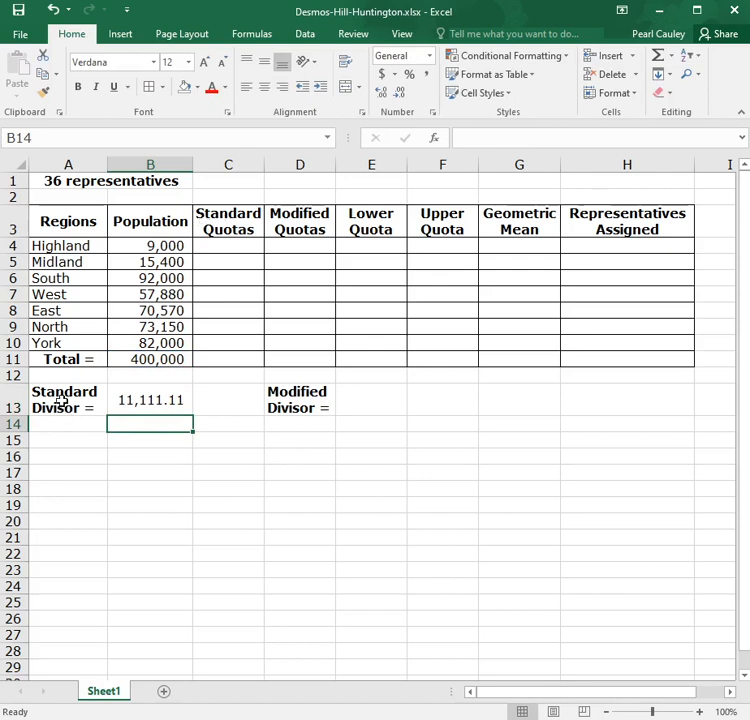
Shade the Standard Divisor label with yellow fill.
left_click(64, 400)
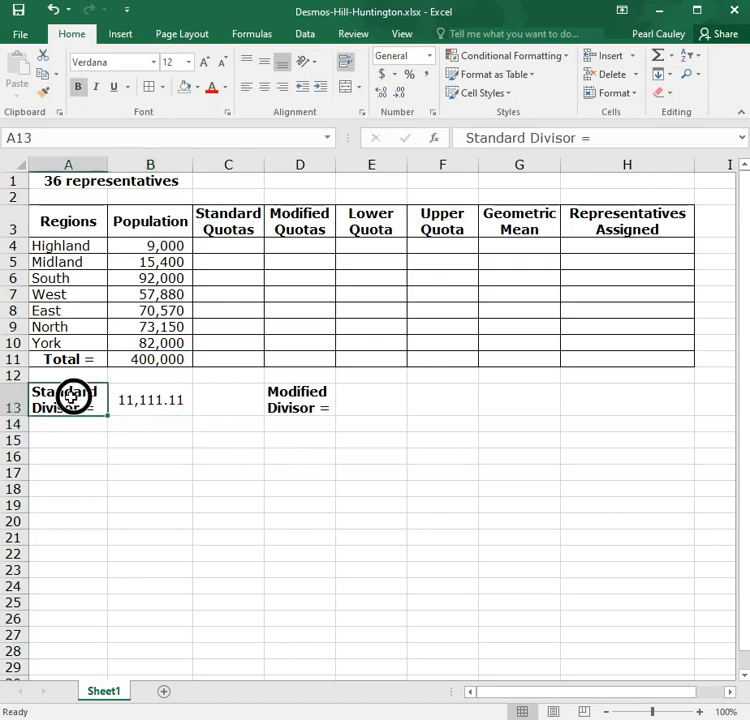
left_click(224, 88)
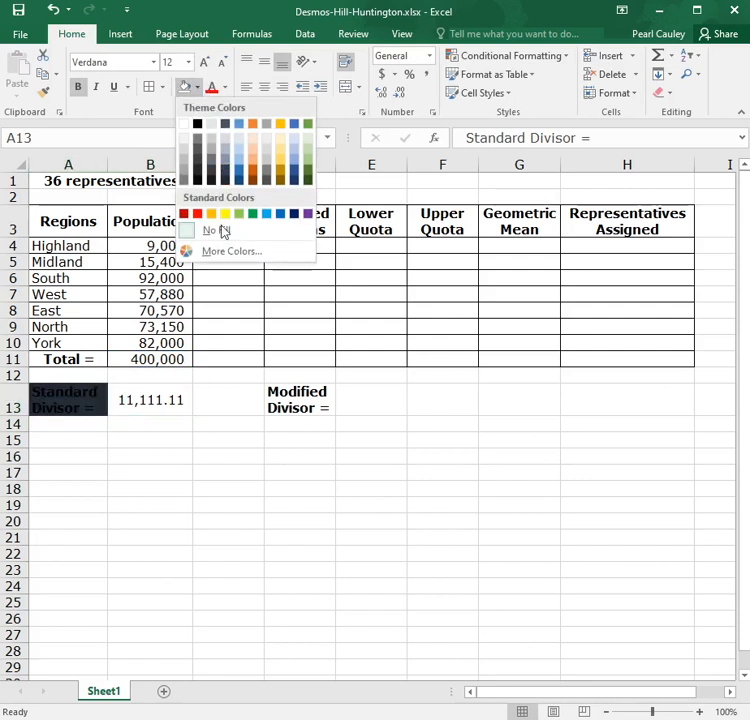
left_click(224, 212)
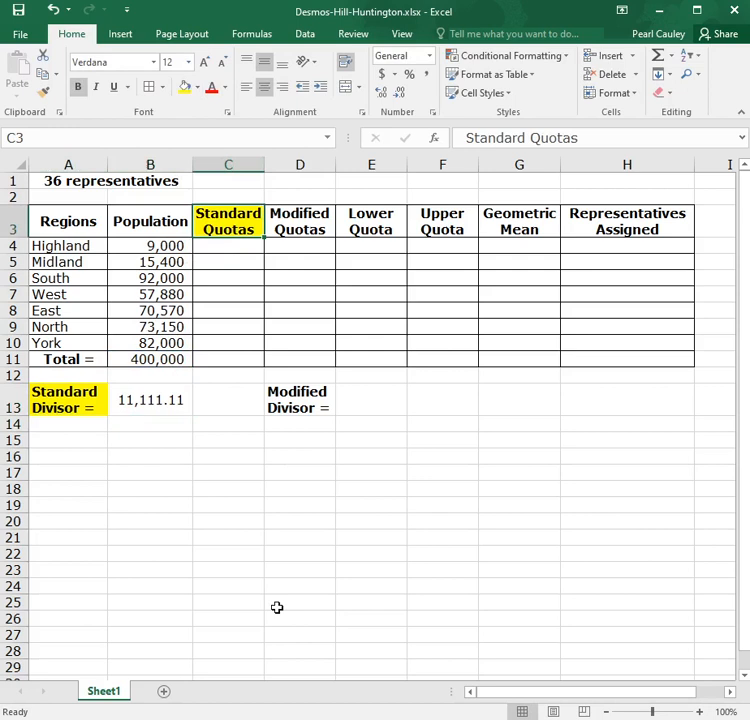
Divide each population by the fixed standard divisor $B$13 and fill the quotas down to York.
left_click(228, 244)
type("=B4/")
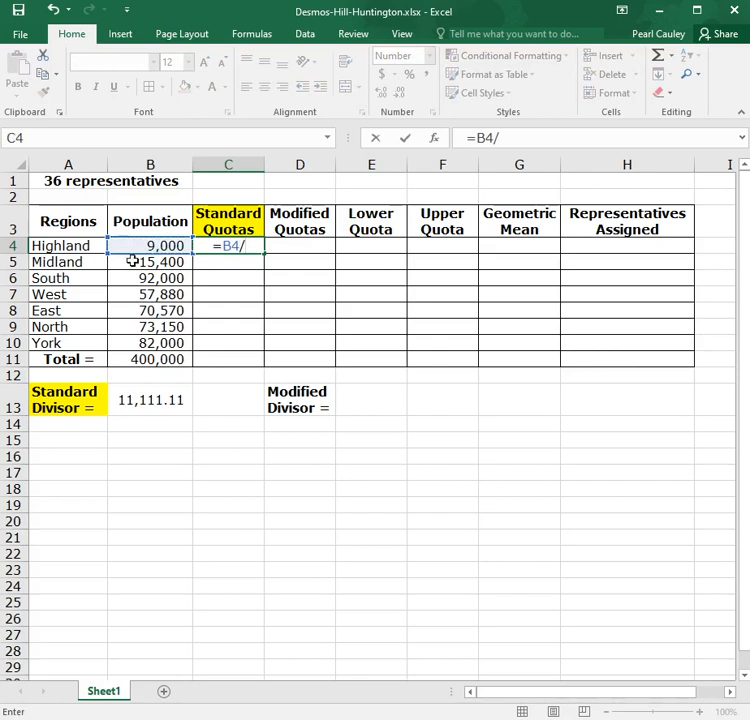
left_click(150, 400)
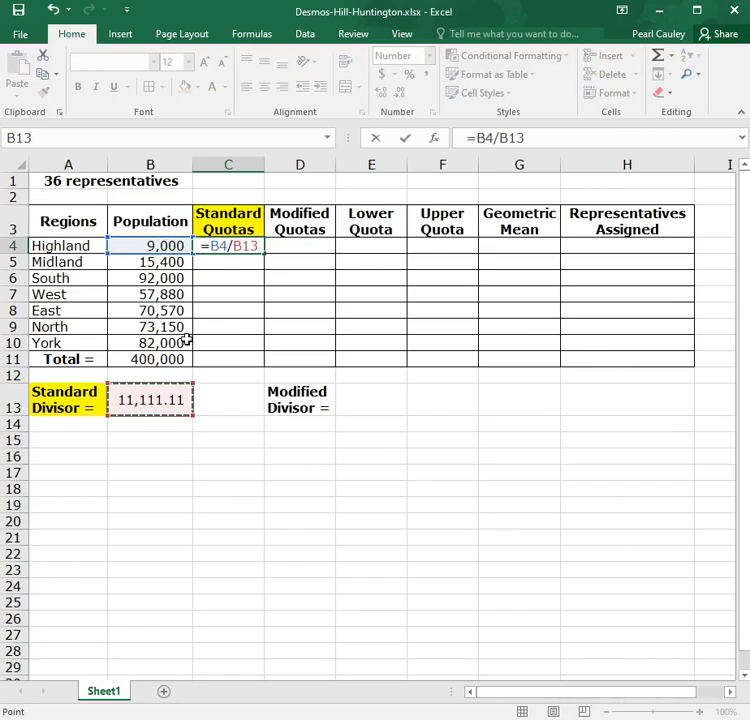
key("f4")
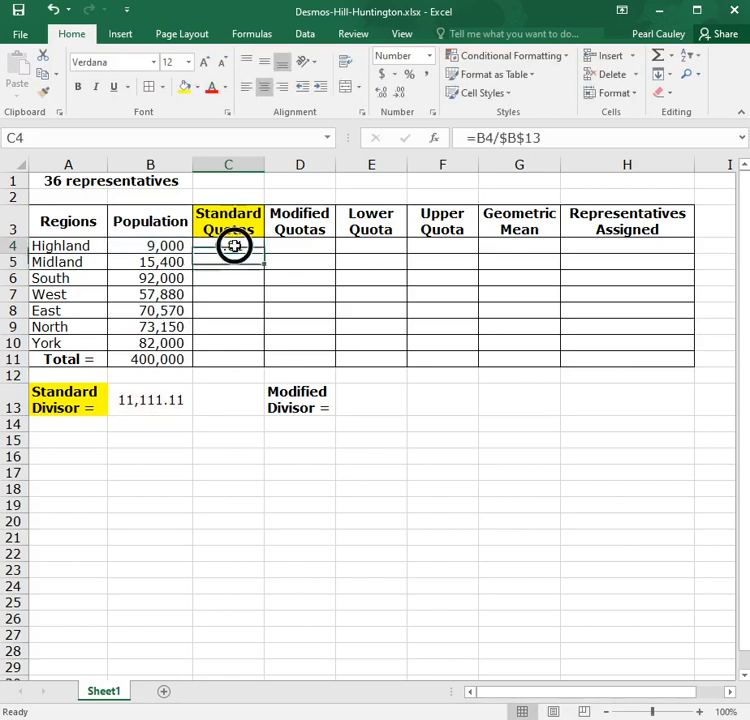
left_click_drag(234, 246, 252, 348)
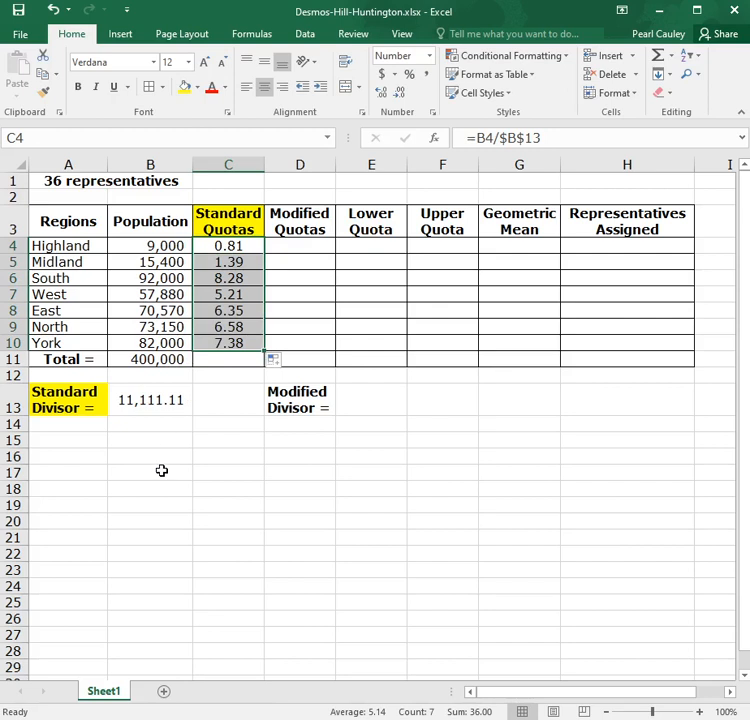
left_click(150, 472)
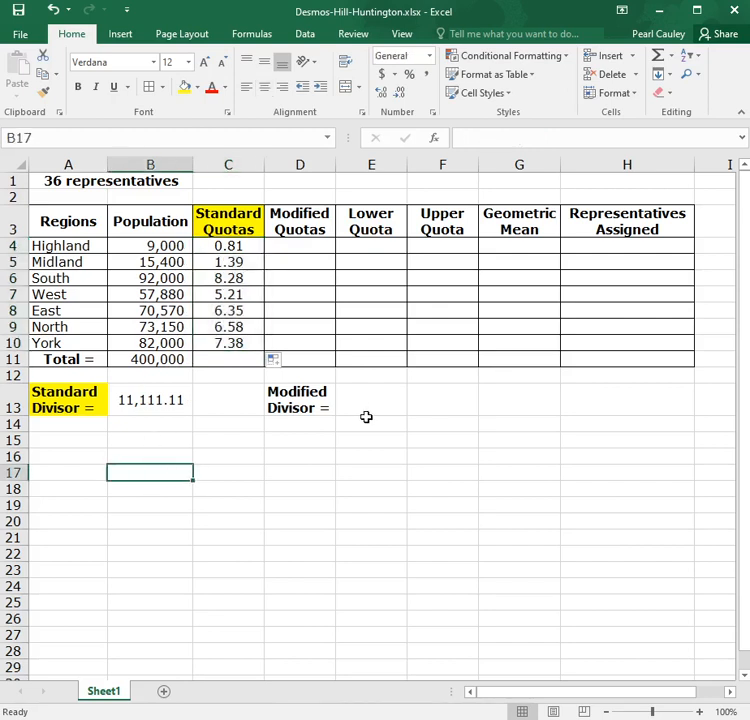
mouse_move(320, 390)
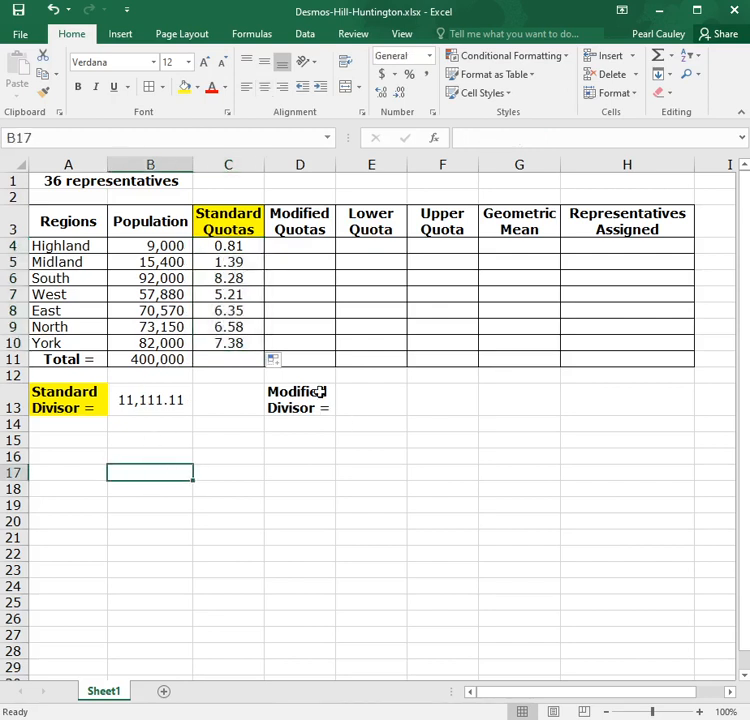
Enter 11000 as the modified divisor in E13 and select the Modified Quotas and Divisor labels for green fill.
left_click(370, 400)
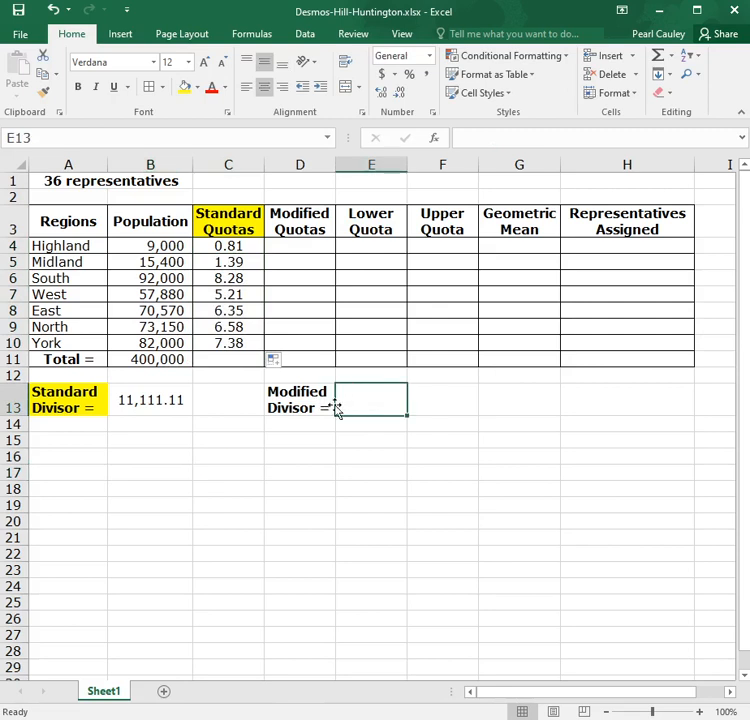
mouse_move(334, 364)
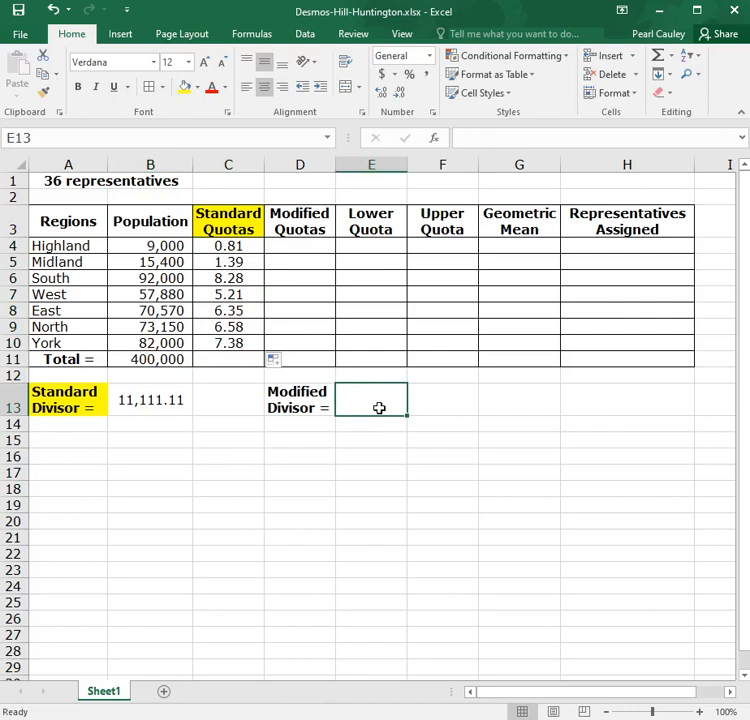
mouse_move(364, 376)
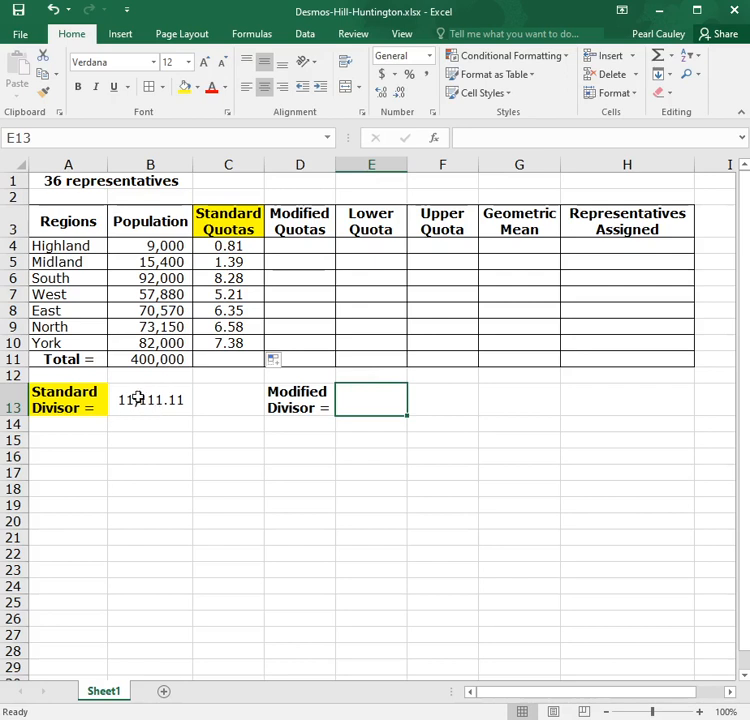
mouse_move(392, 402)
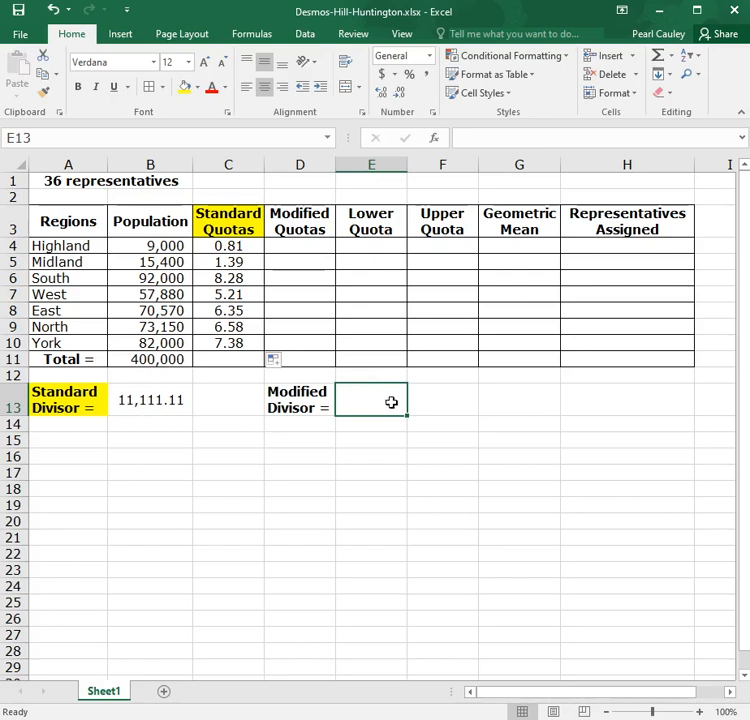
type("110")
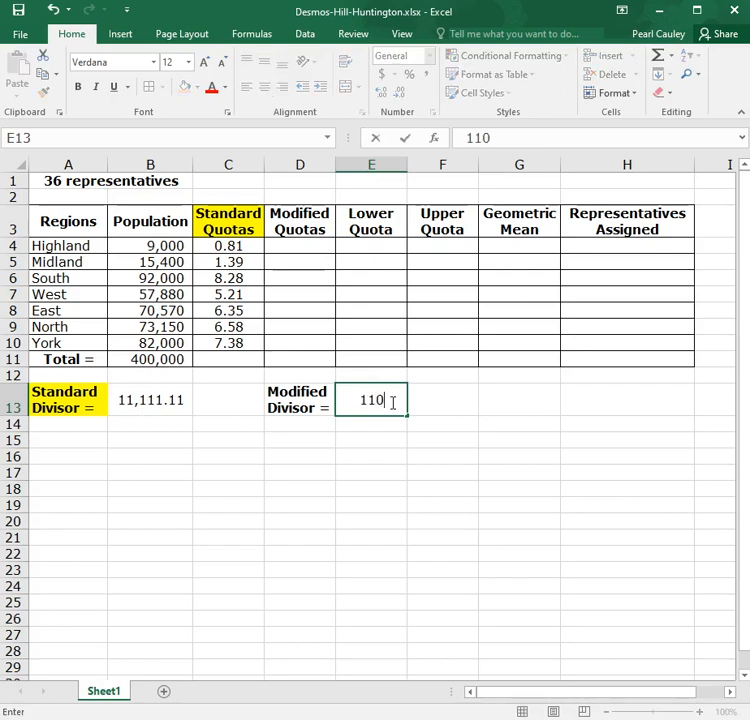
type("11000")
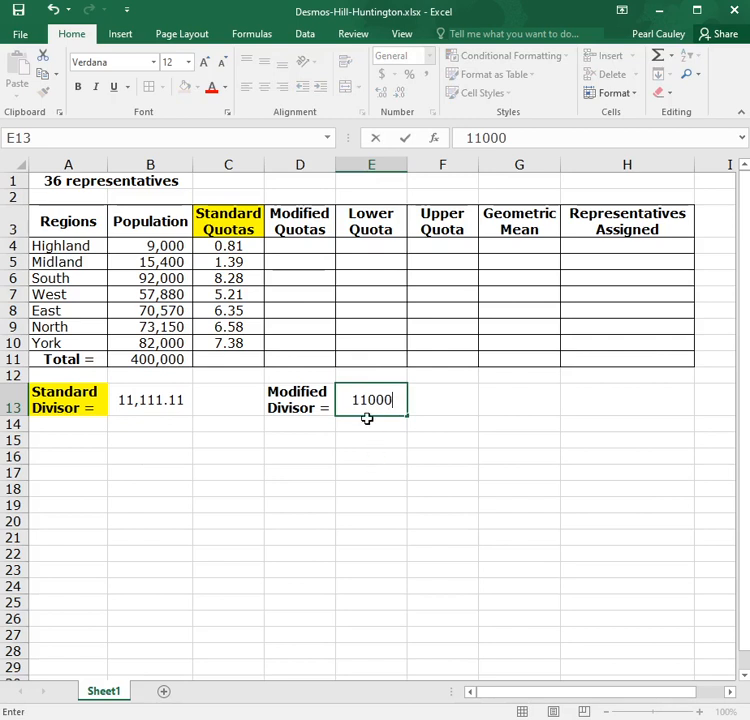
mouse_move(348, 442)
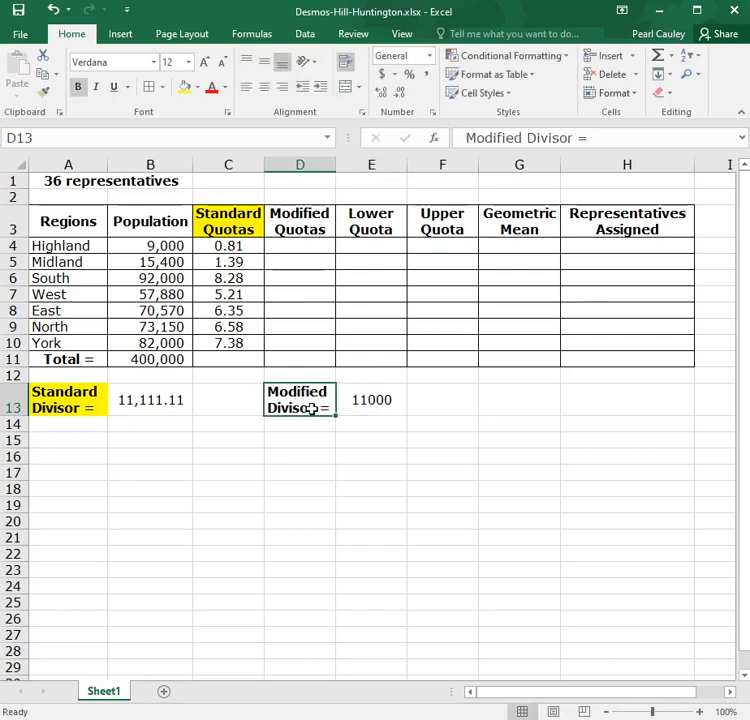
left_click(300, 222)
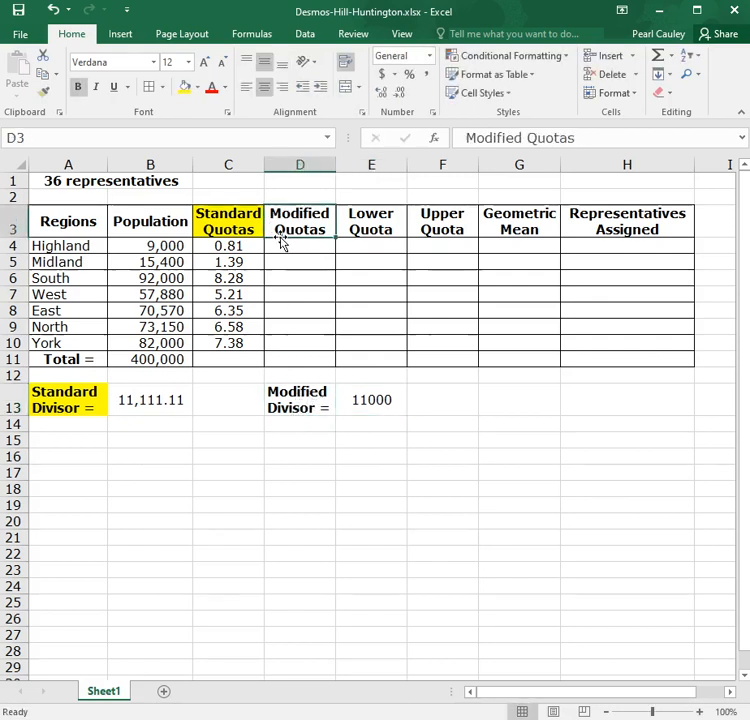
left_click(300, 400)
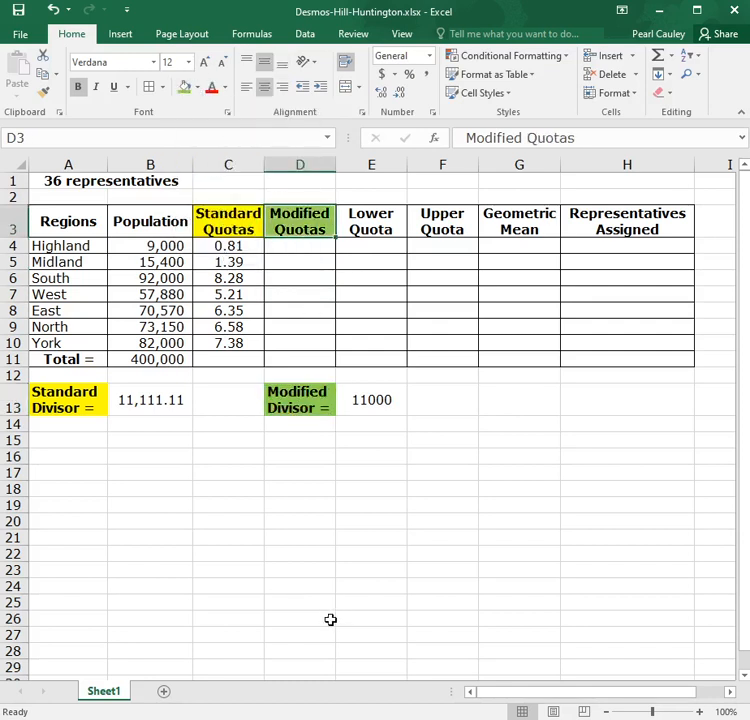
Divide each population by the modified divisor $E$13 and fill down, giving 0.82 to 7.45.
left_click(300, 246)
type("=B4/")
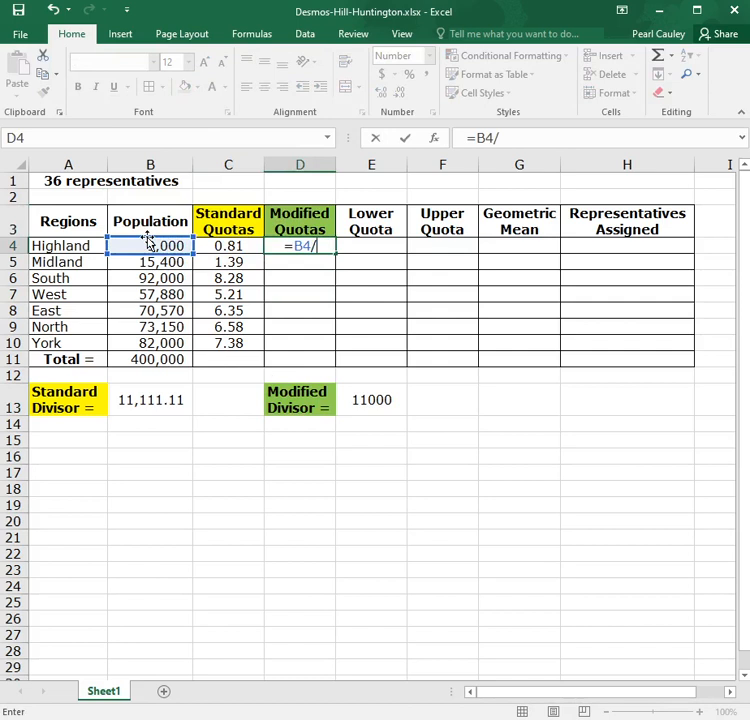
left_click(372, 400)
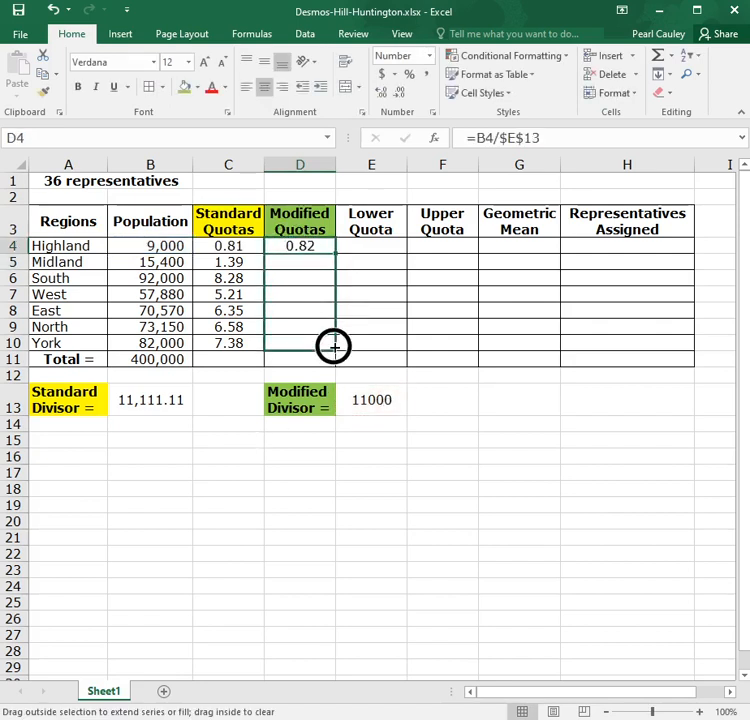
left_click_drag(300, 246, 300, 344)
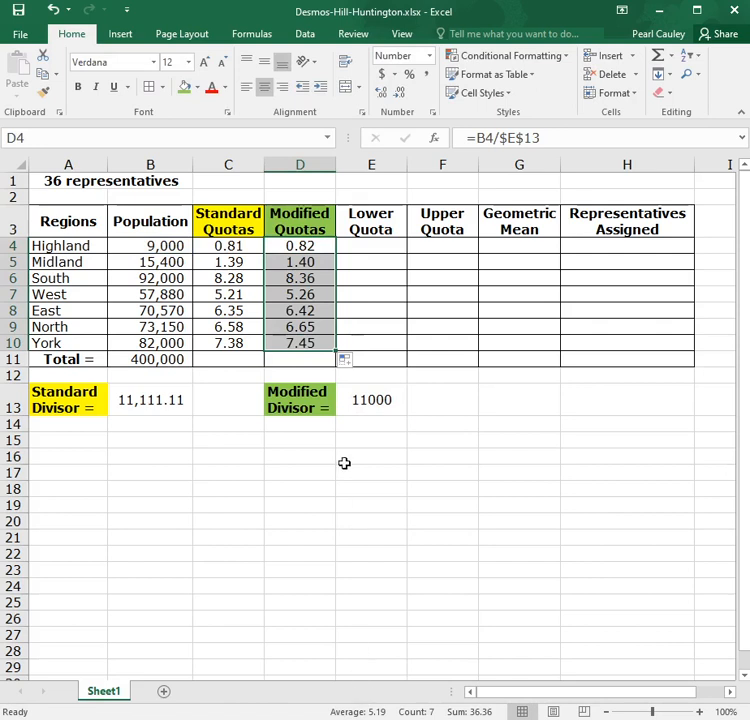
left_click(442, 424)
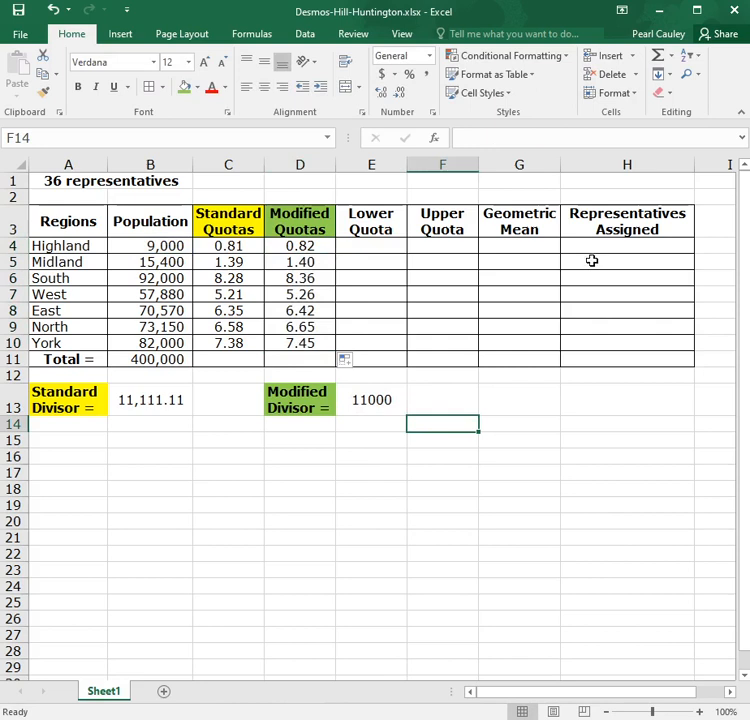
mouse_move(312, 366)
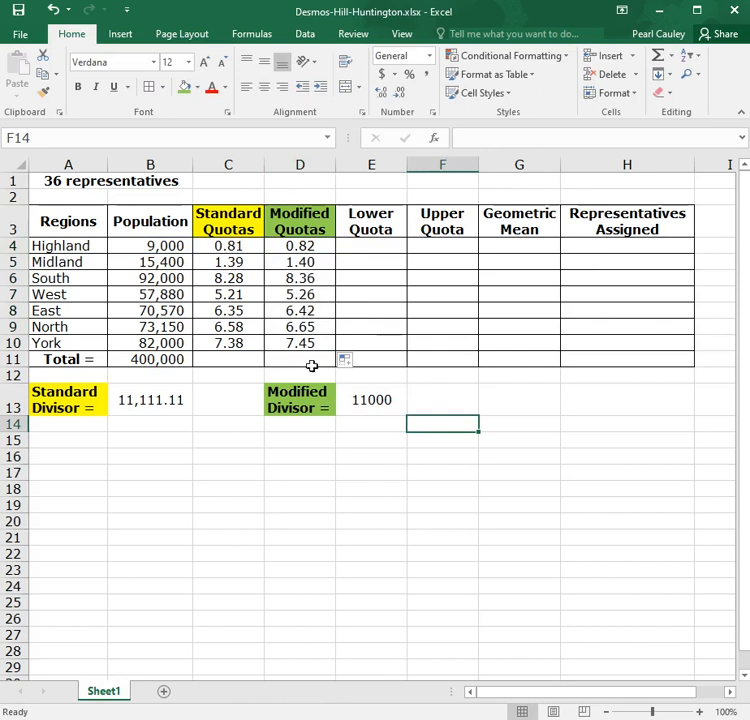
mouse_move(324, 408)
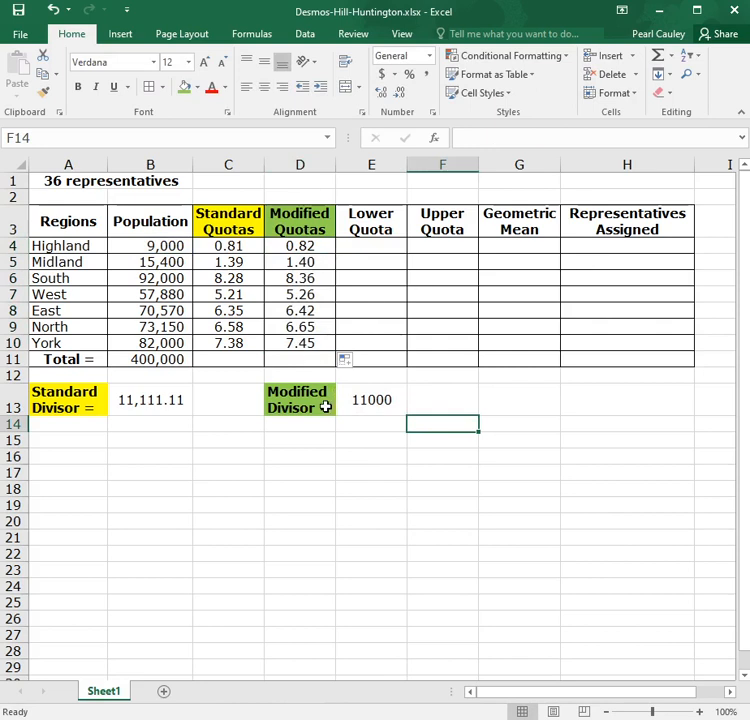
left_click(372, 244)
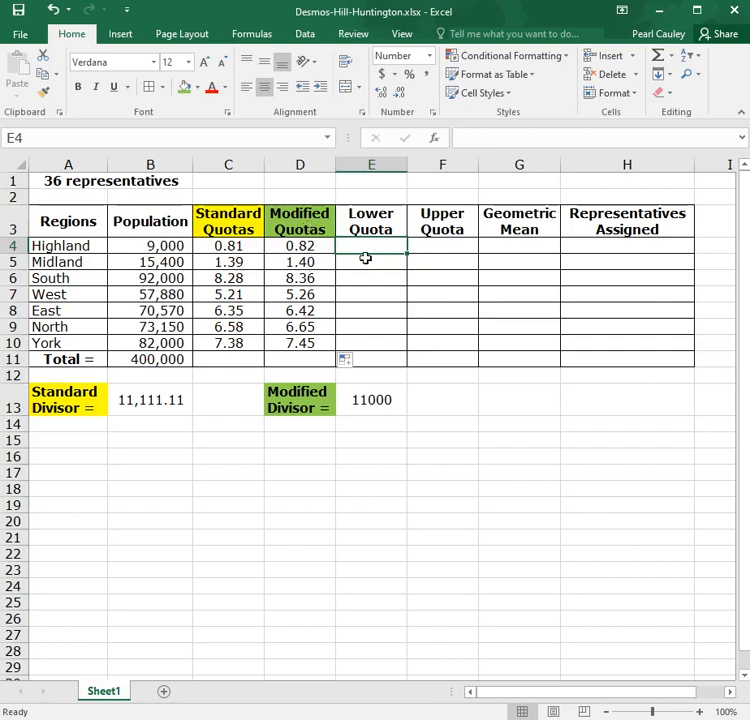
Enter =ROUNDDOWN(D4,0) for Highland and fill down, giving lower quotas 0 to 7.
type("=rounddown")
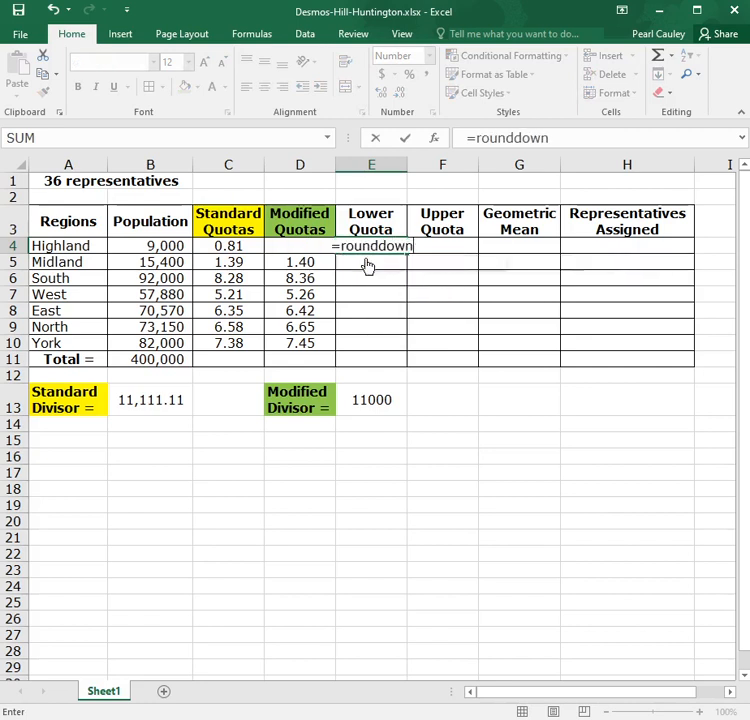
type("(")
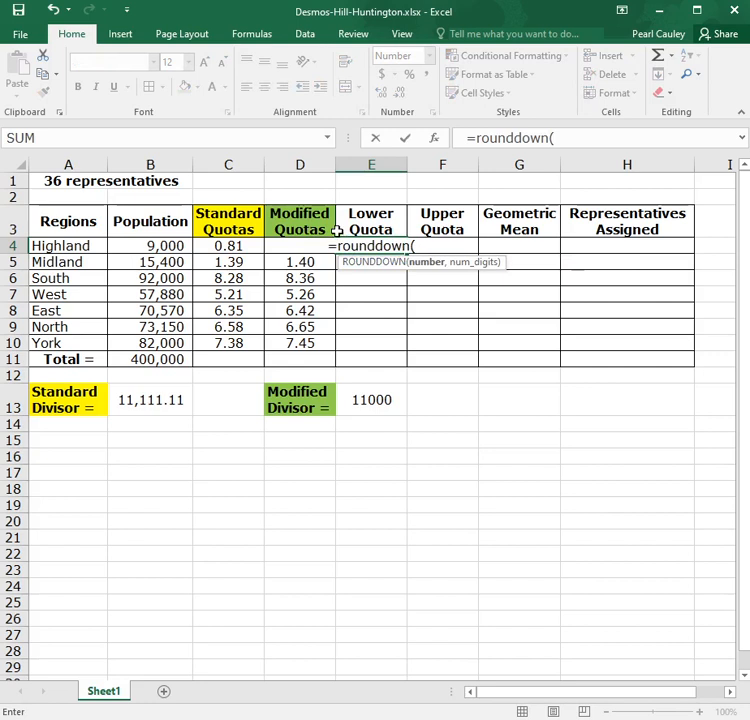
mouse_move(304, 250)
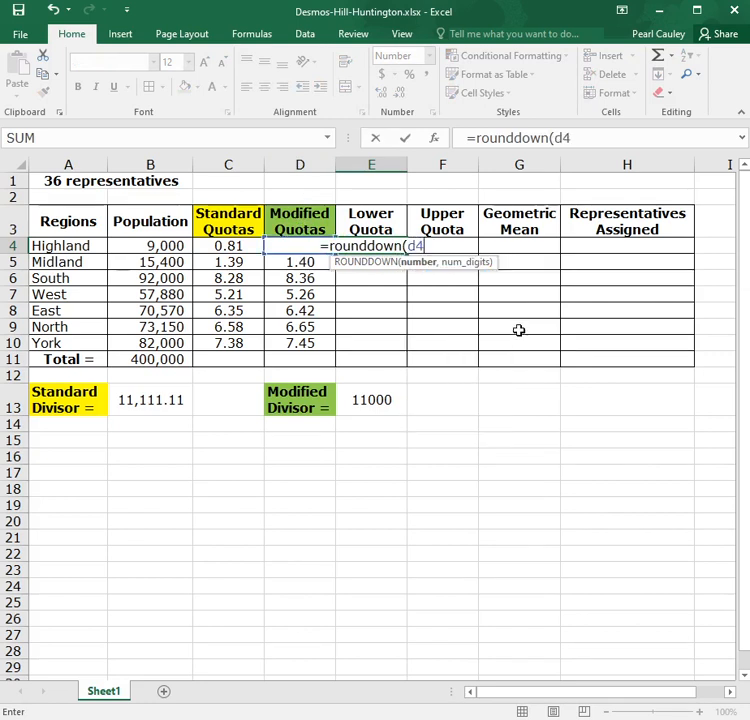
mouse_move(418, 262)
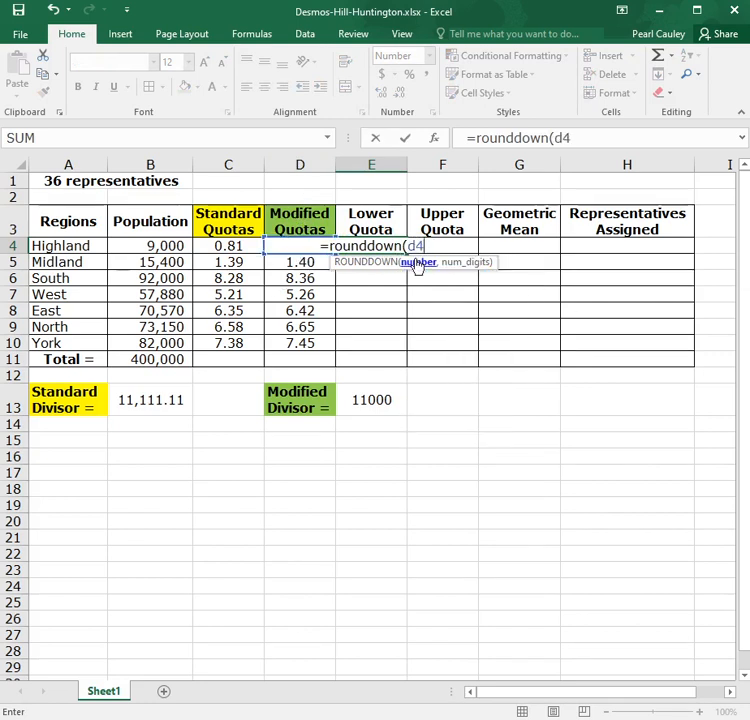
type(",")
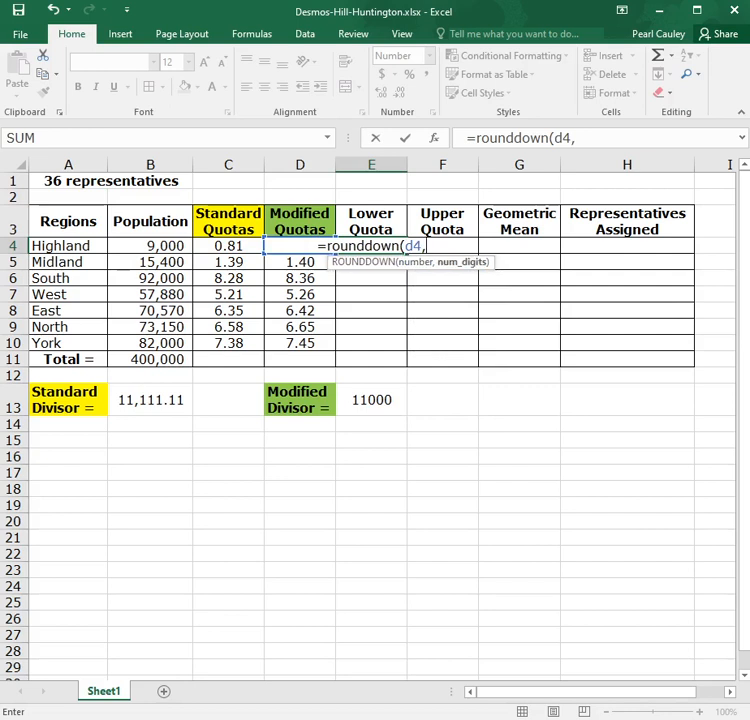
type("0)")
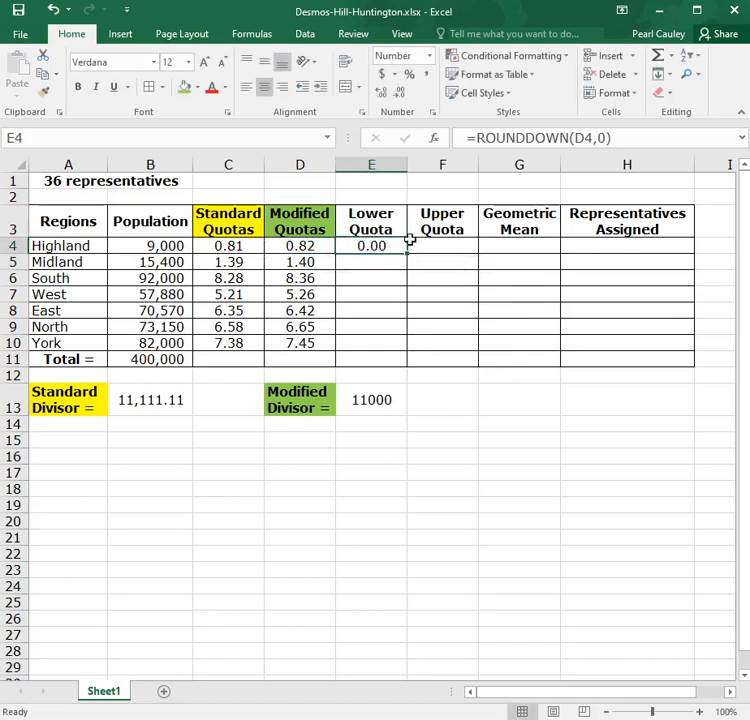
left_click_drag(410, 244, 398, 342)
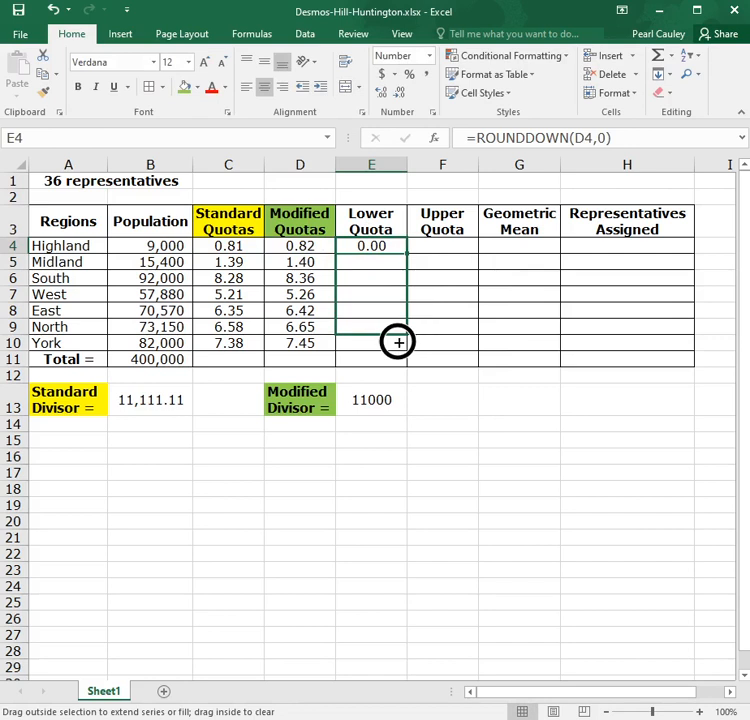
left_click_drag(372, 246, 372, 342)
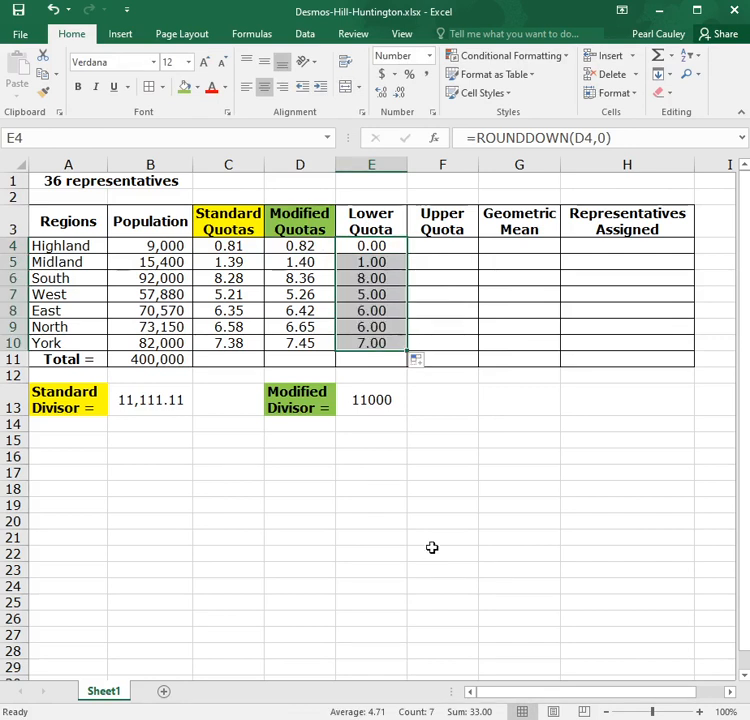
left_click(442, 246)
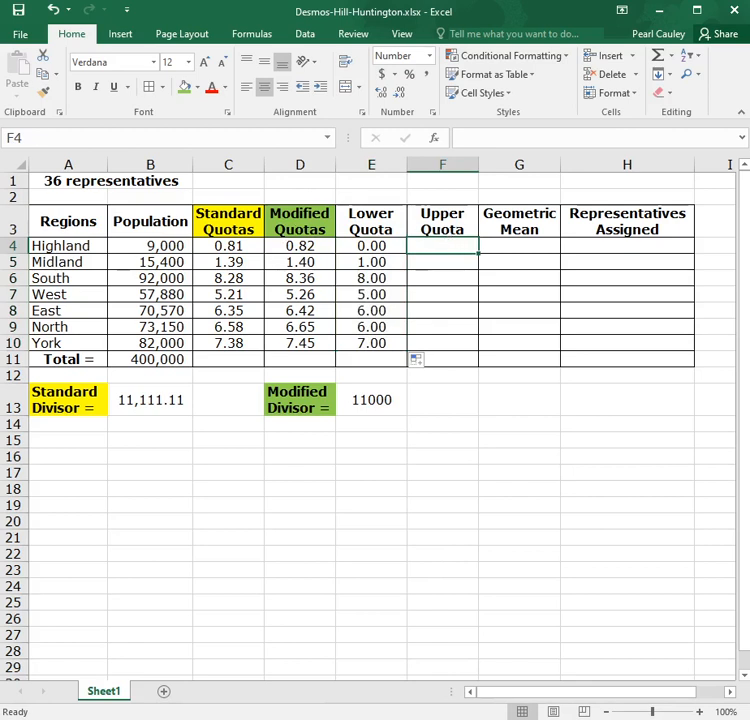
Enter =ROUNDUP(D4,0) for Highland and fill down, giving upper quotas 1 to 8.
type("=roundup(")
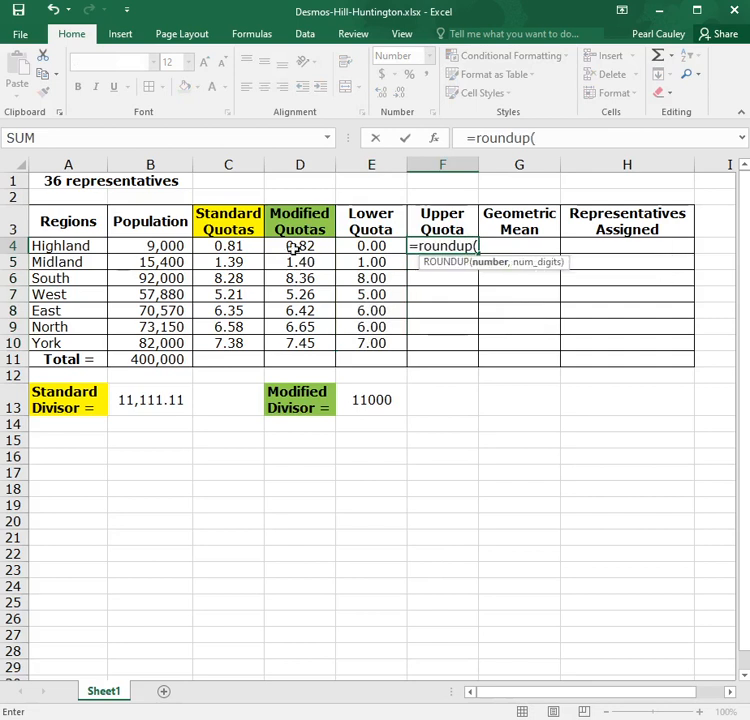
left_click(300, 246)
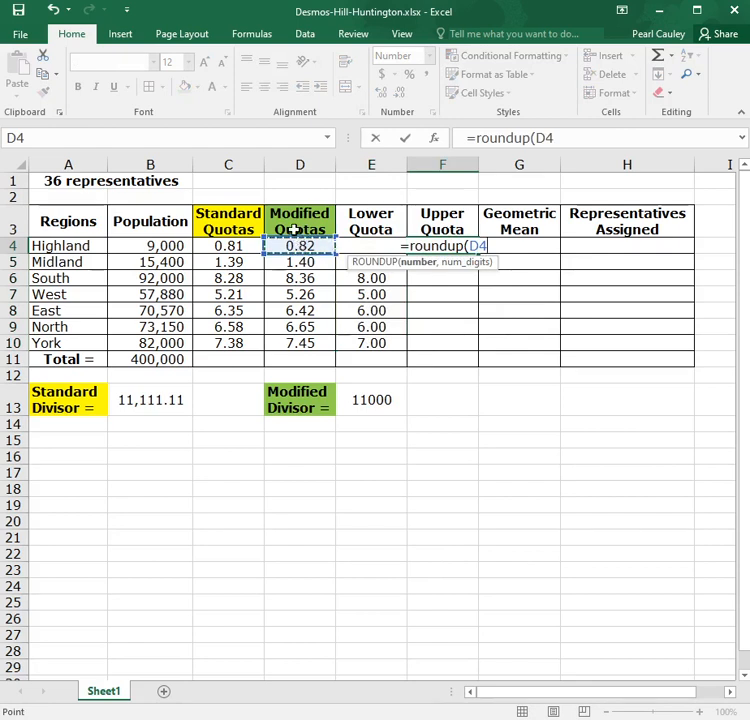
type(",0)")
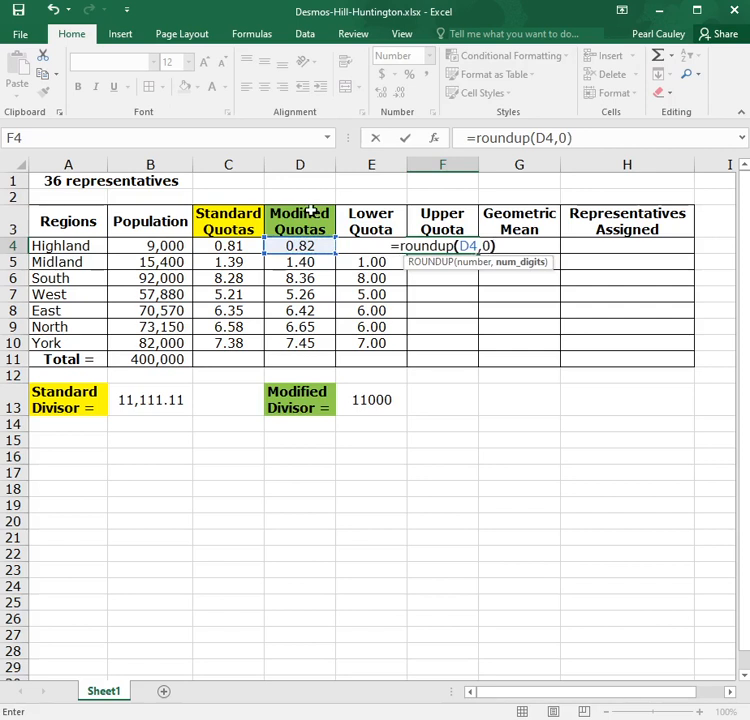
key("Return")
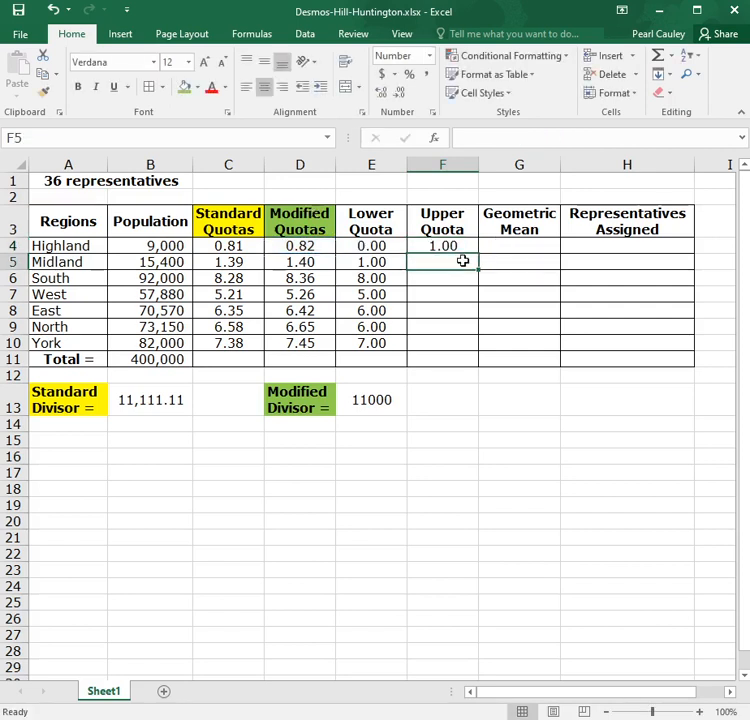
left_click(442, 244)
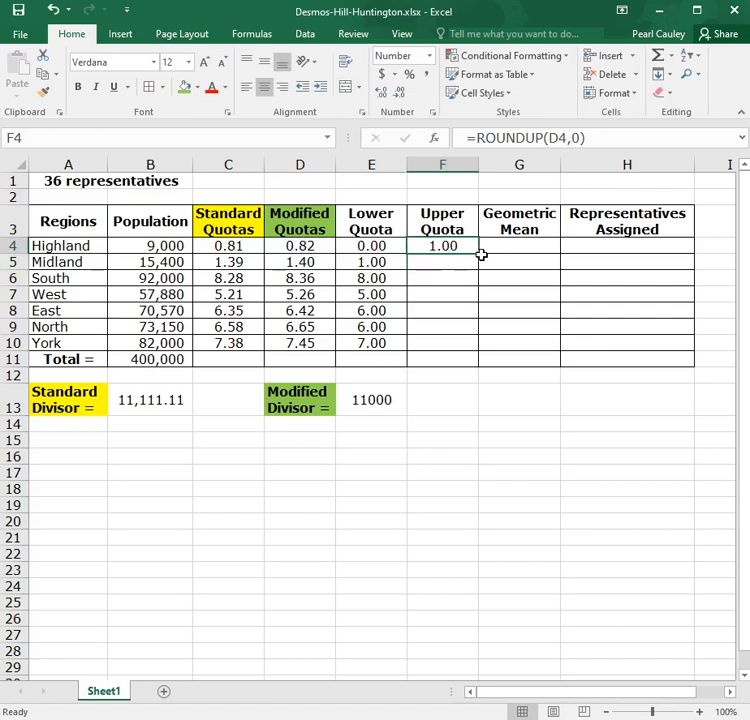
left_click_drag(442, 246, 442, 342)
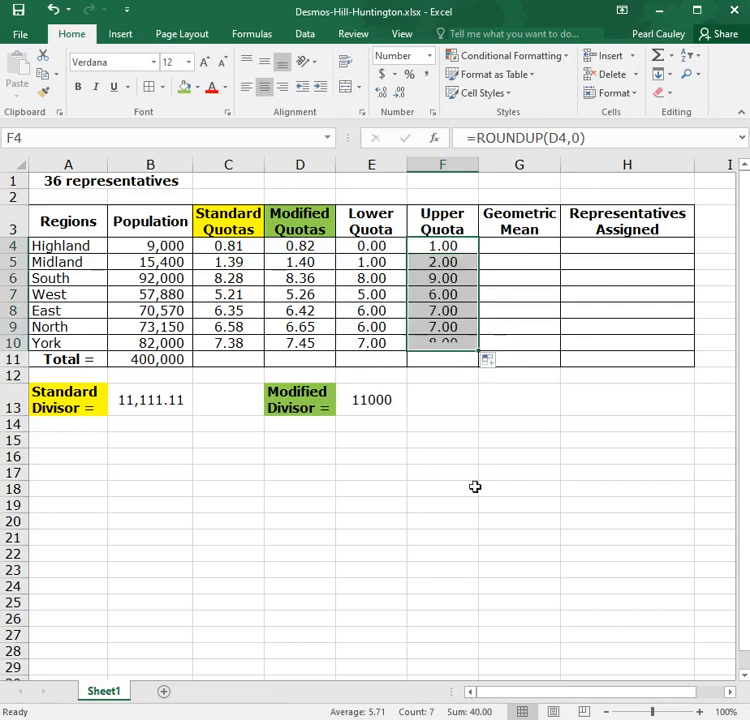
left_click(520, 400)
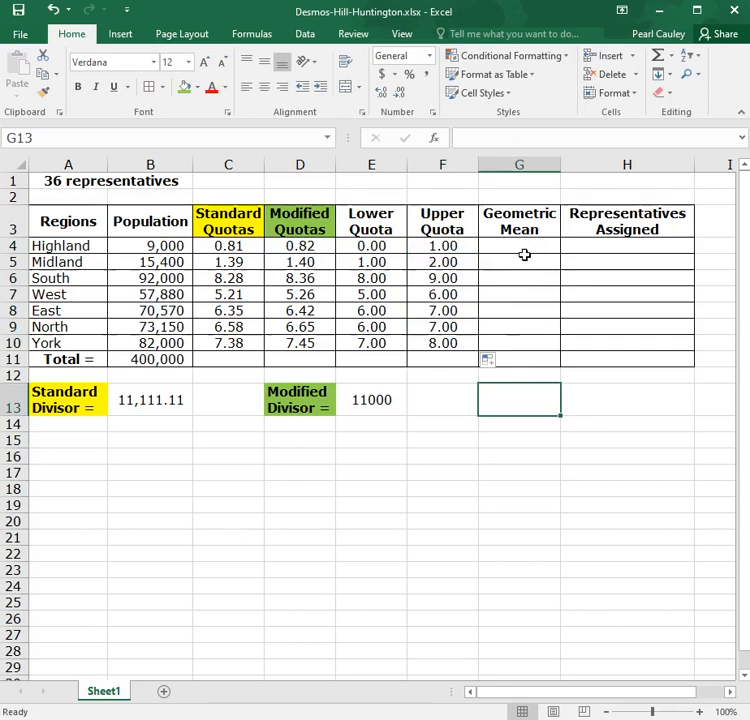
mouse_move(520, 212)
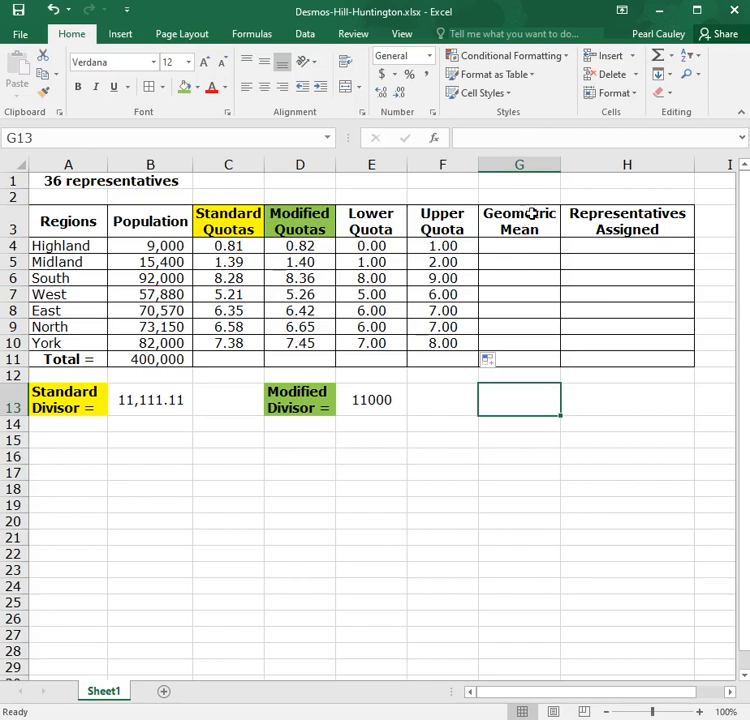
mouse_move(530, 218)
type("=")
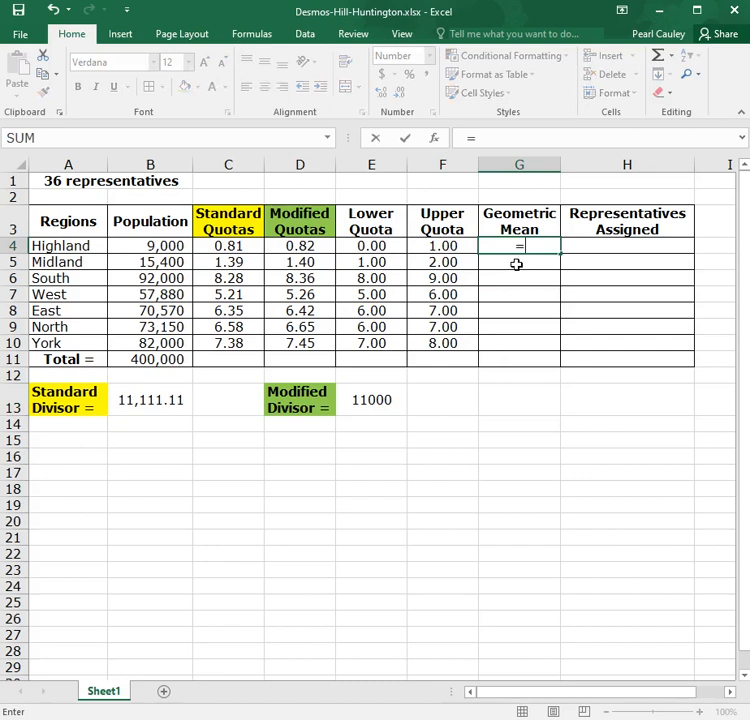
Enter =GEOMEAN(E4:F4) for Highland and fill down, giving 1.41 to 7.48 below an error.
type("geomean")
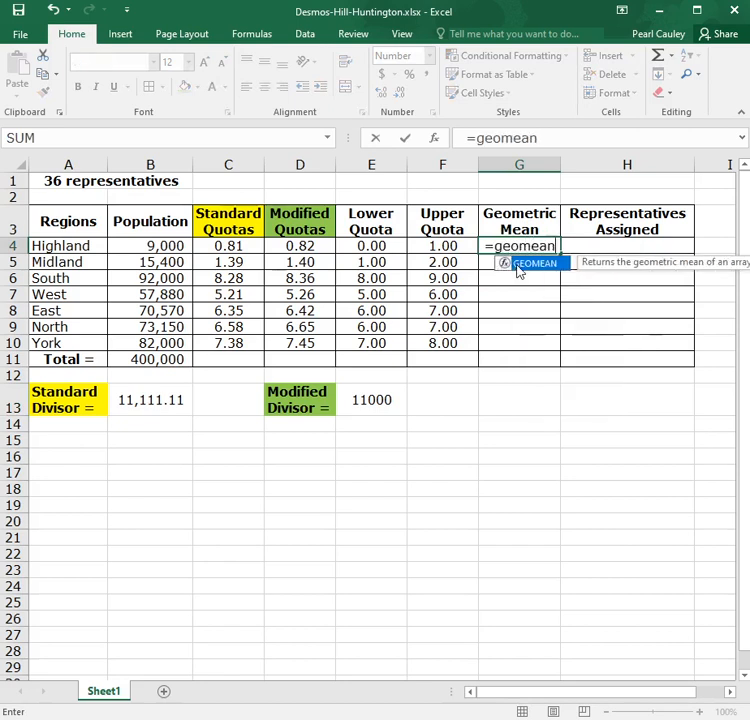
type("(")
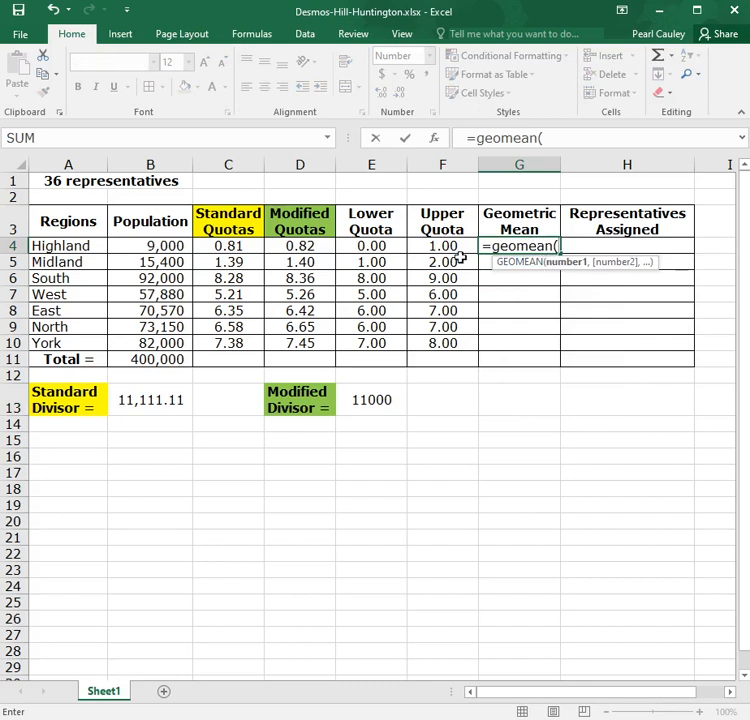
left_click_drag(372, 244, 442, 244)
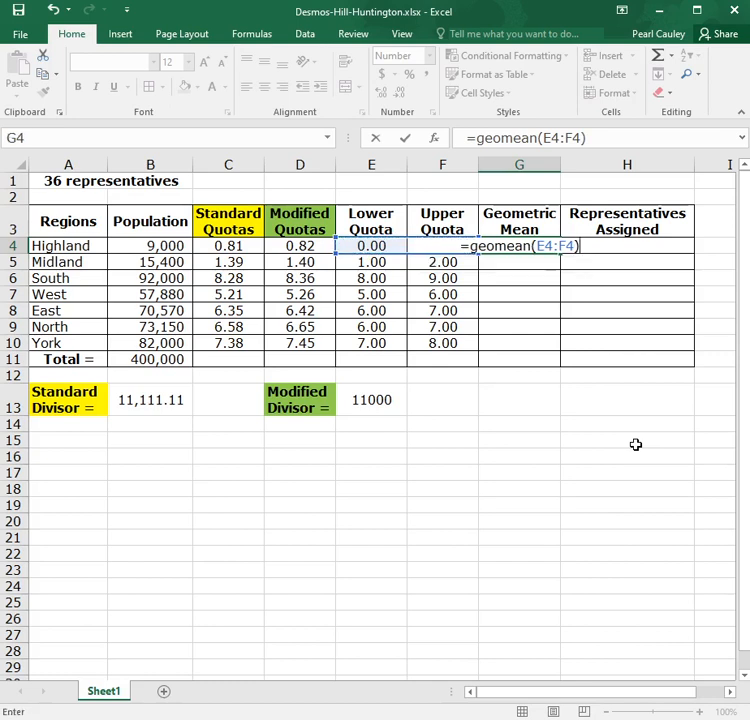
key("Return")
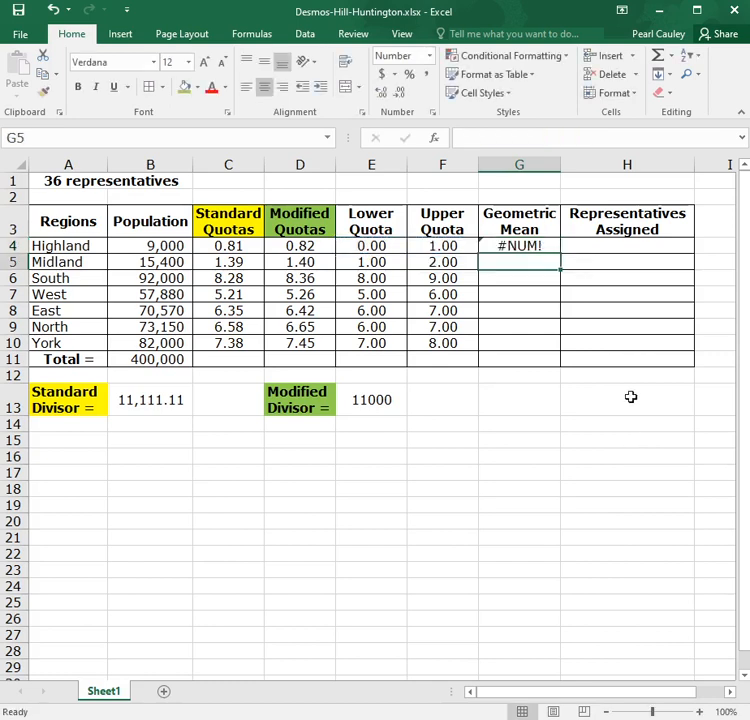
left_click(520, 246)
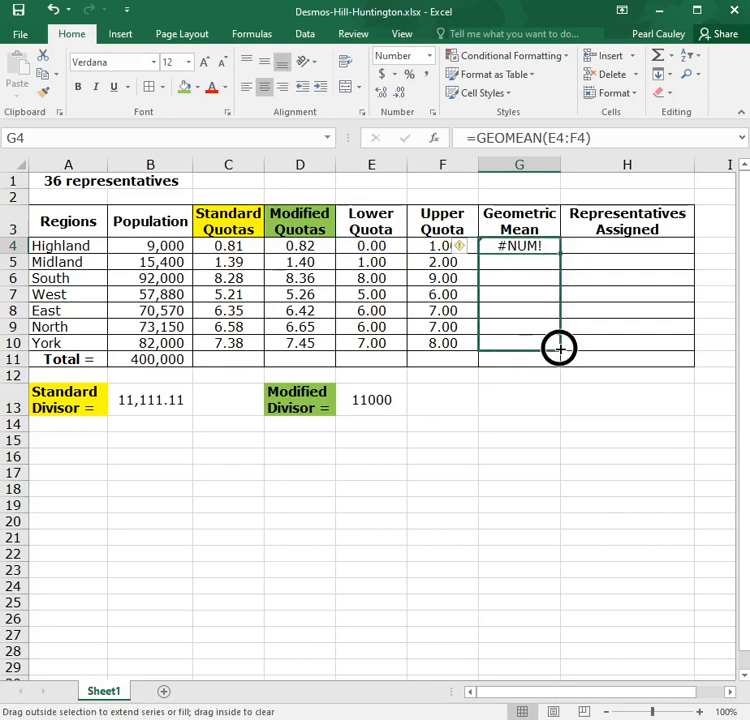
left_click_drag(518, 246, 518, 344)
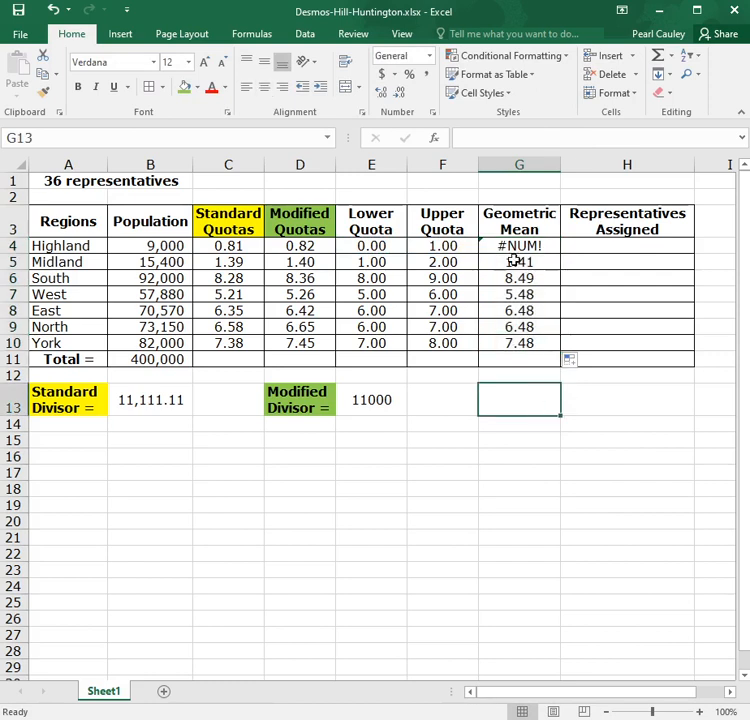
Inspect Highland's #NUM! geometric mean against its zero lower quota before overwriting it with 0.
left_click(520, 244)
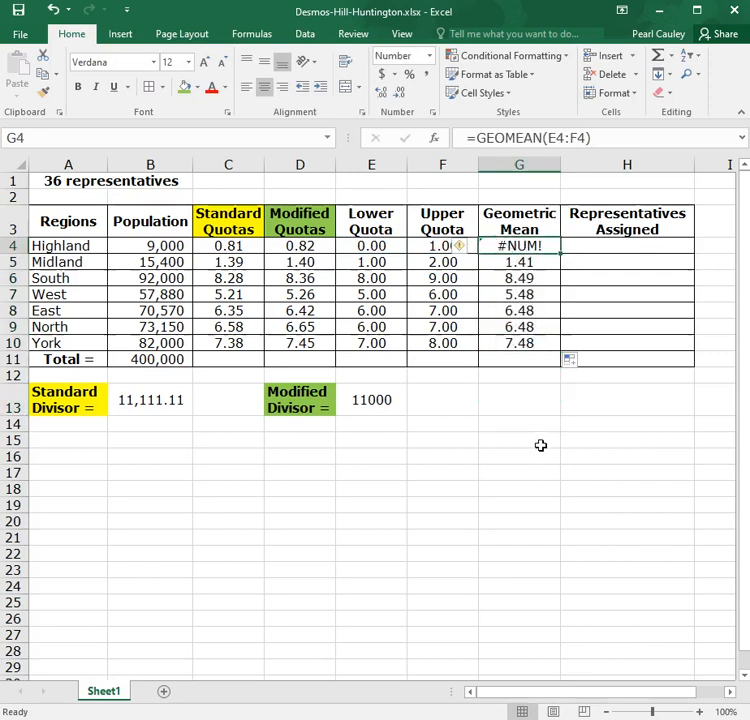
mouse_move(550, 404)
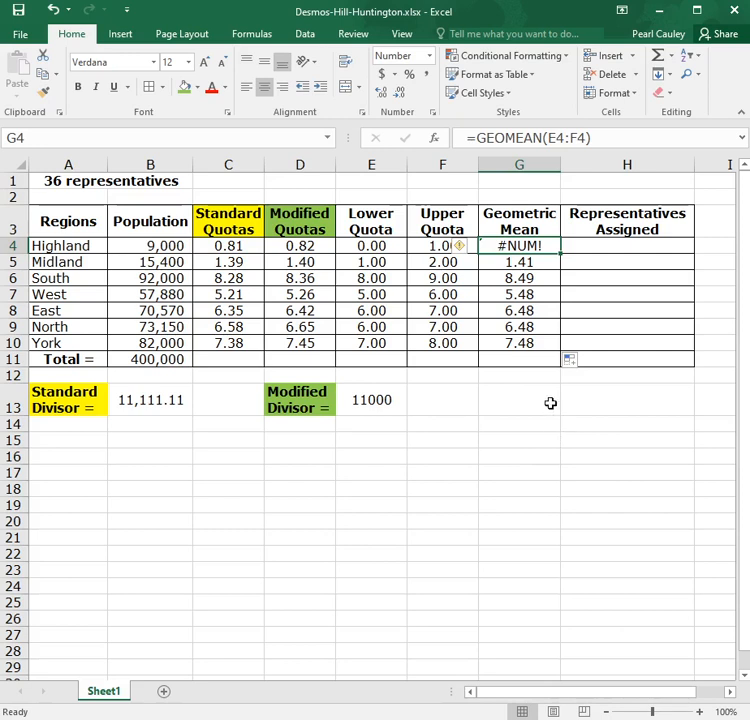
mouse_move(544, 400)
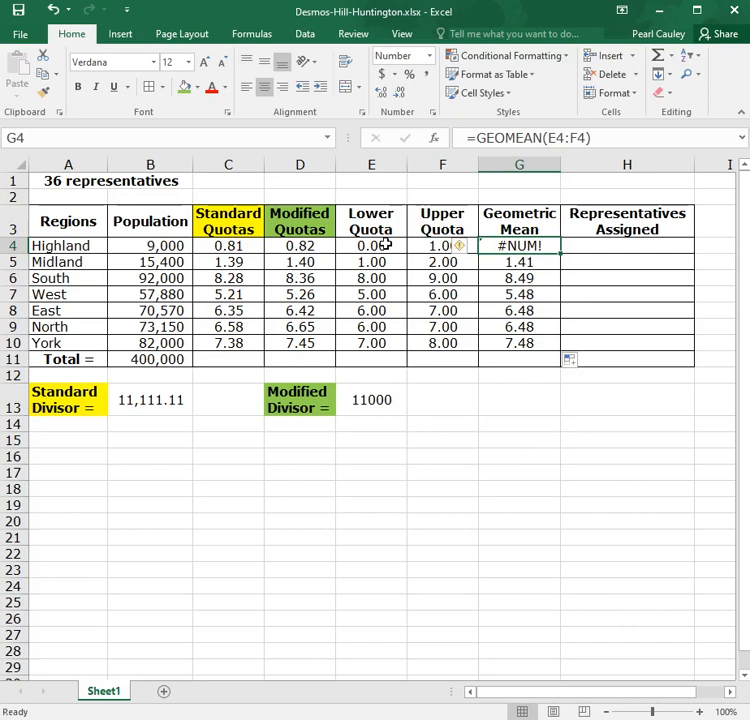
left_click(372, 244)
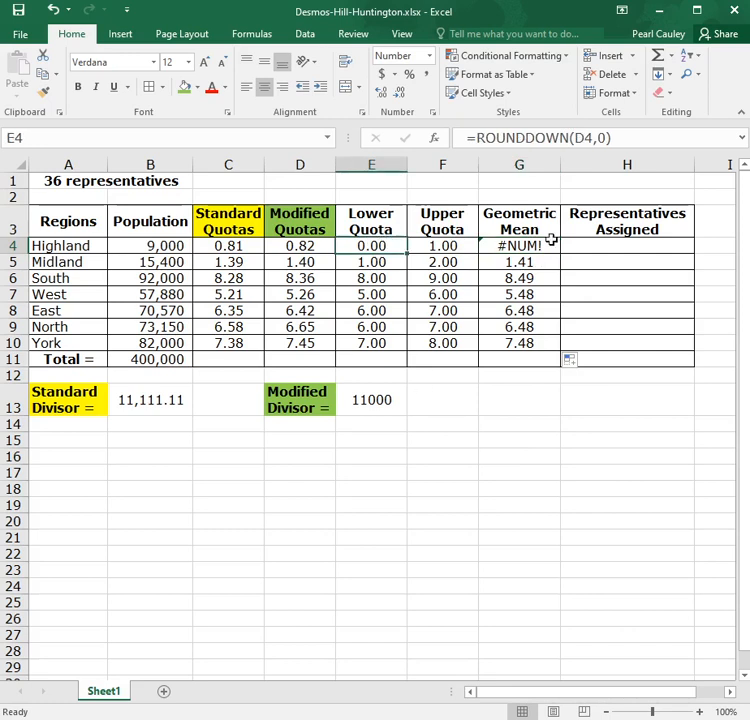
left_click(520, 244)
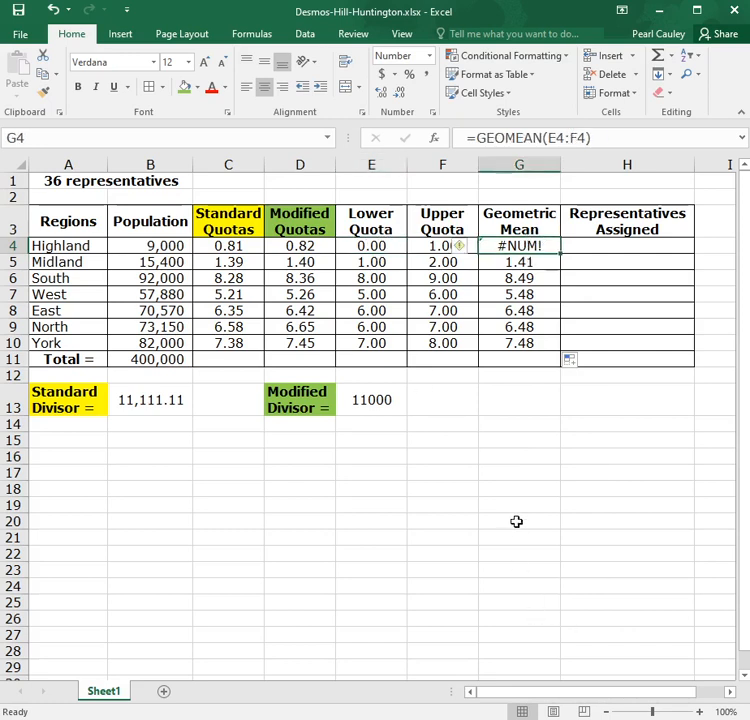
left_click(372, 244)
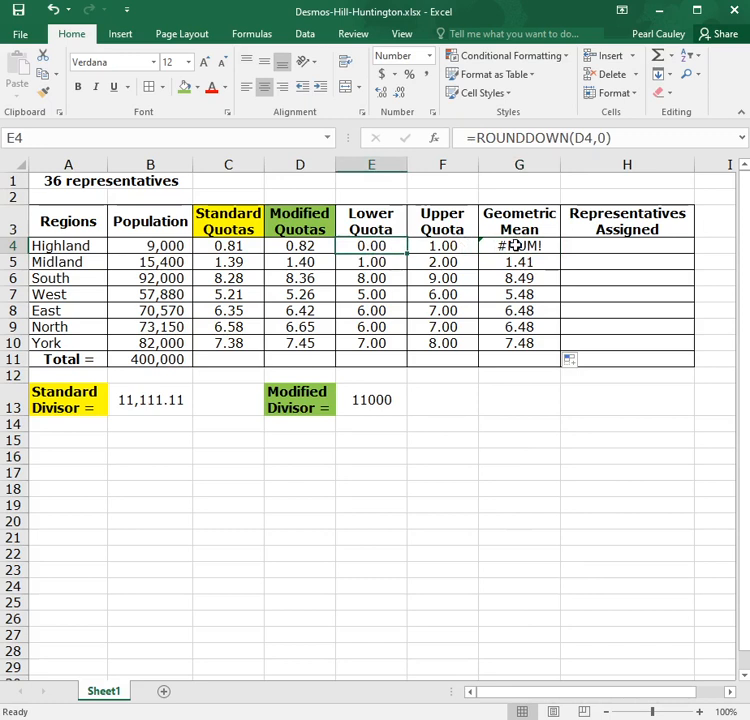
left_click(520, 244)
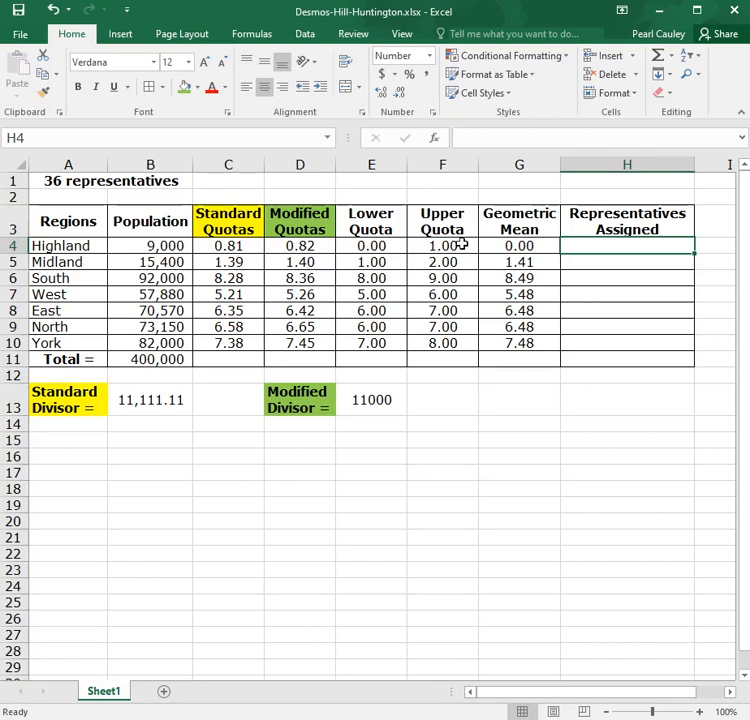
mouse_move(454, 624)
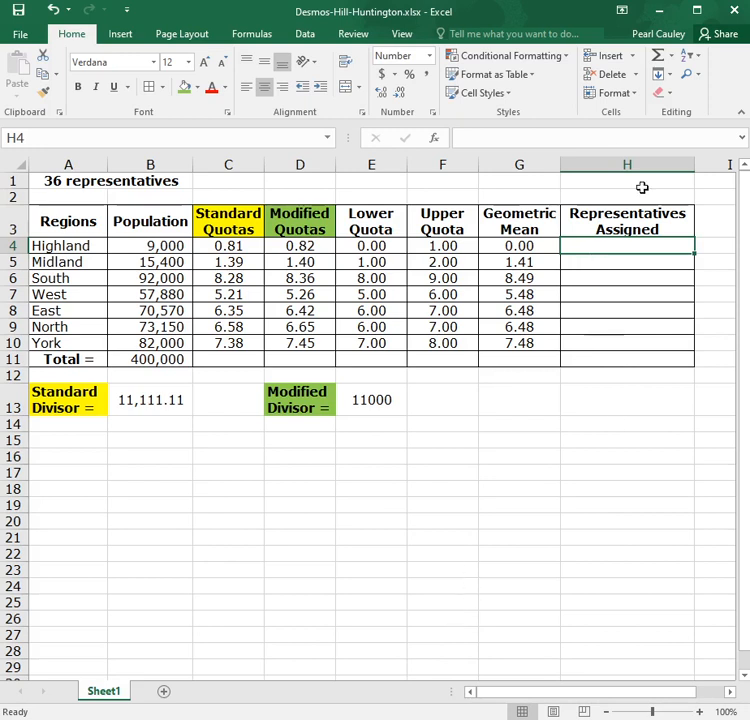
mouse_move(628, 370)
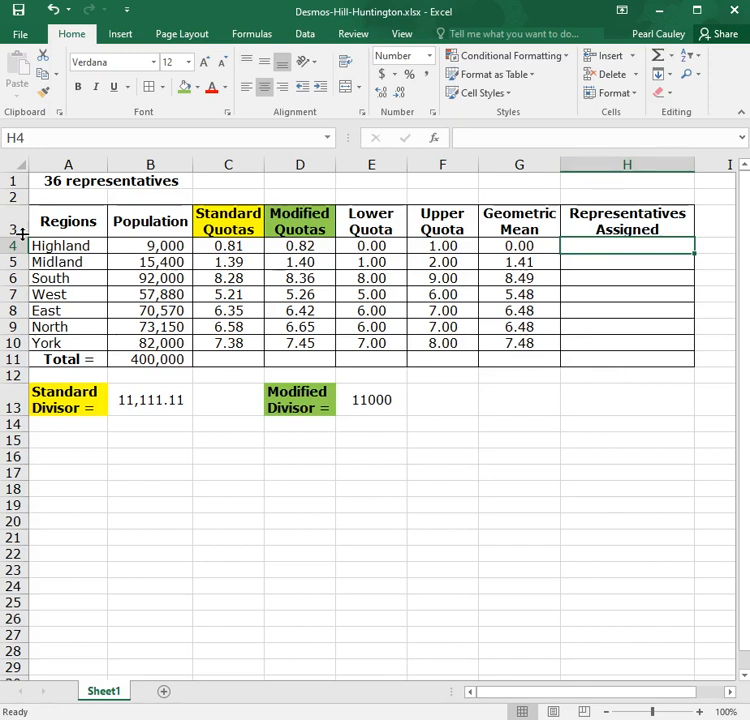
mouse_move(530, 444)
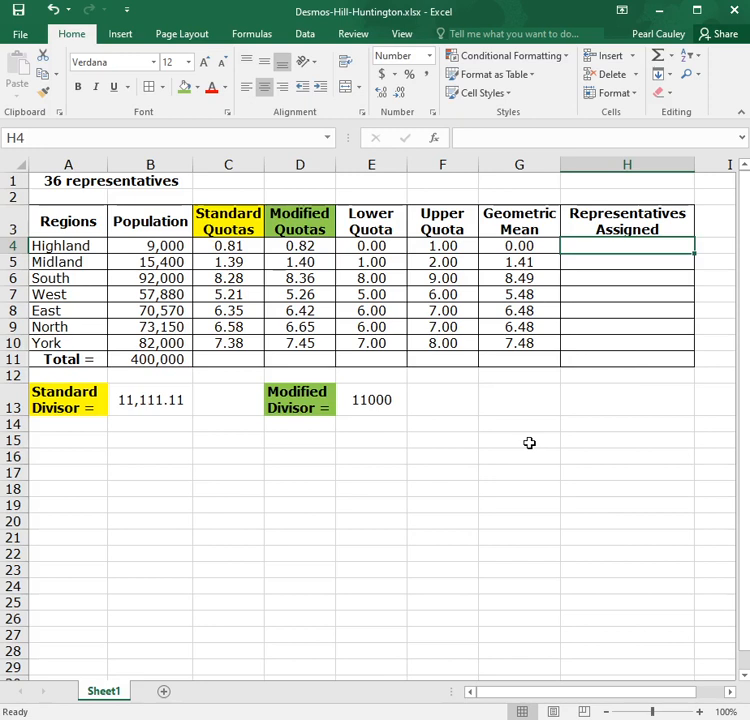
mouse_move(508, 344)
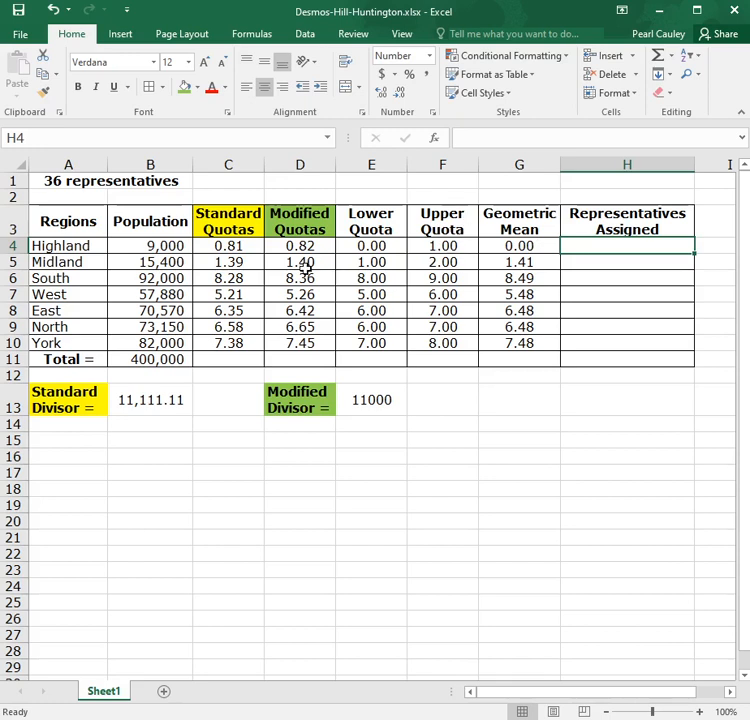
mouse_move(544, 260)
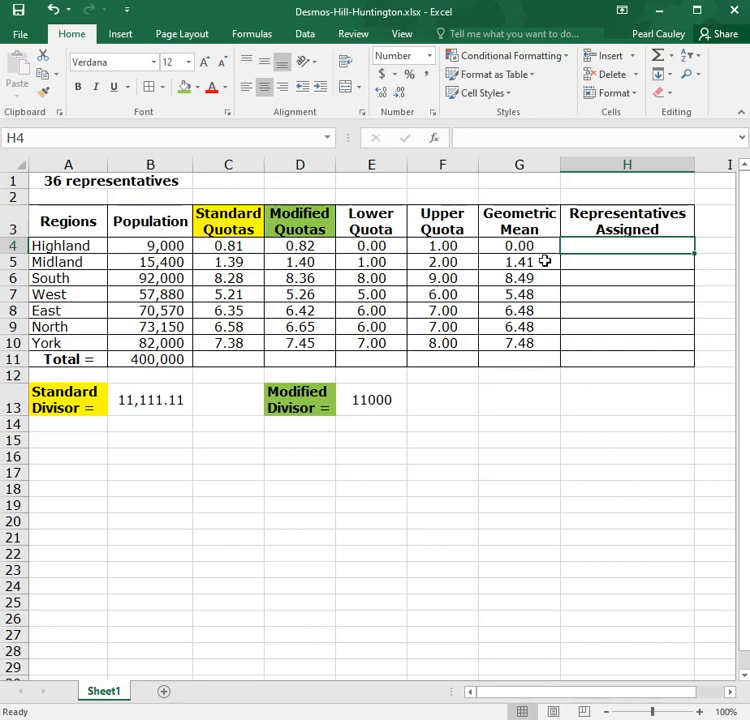
mouse_move(372, 262)
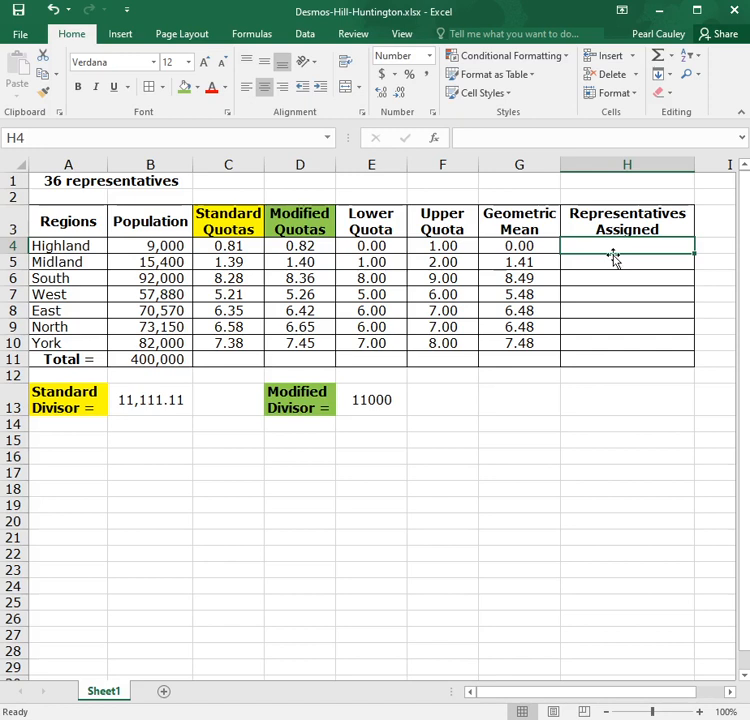
mouse_move(592, 258)
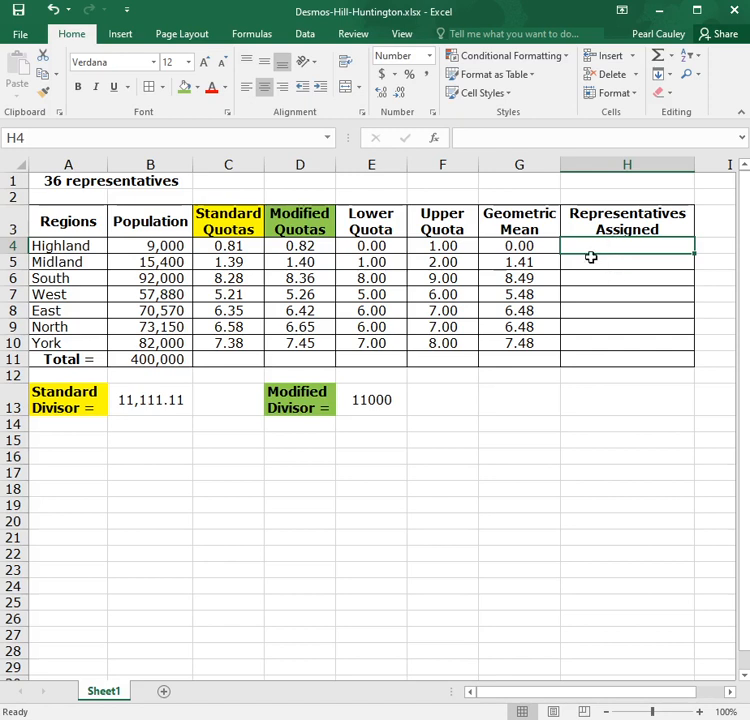
Enter =IF(D4<G4,E4,F4) in H4 so Highland gets its upper quota, 1 representative.
type("=if")
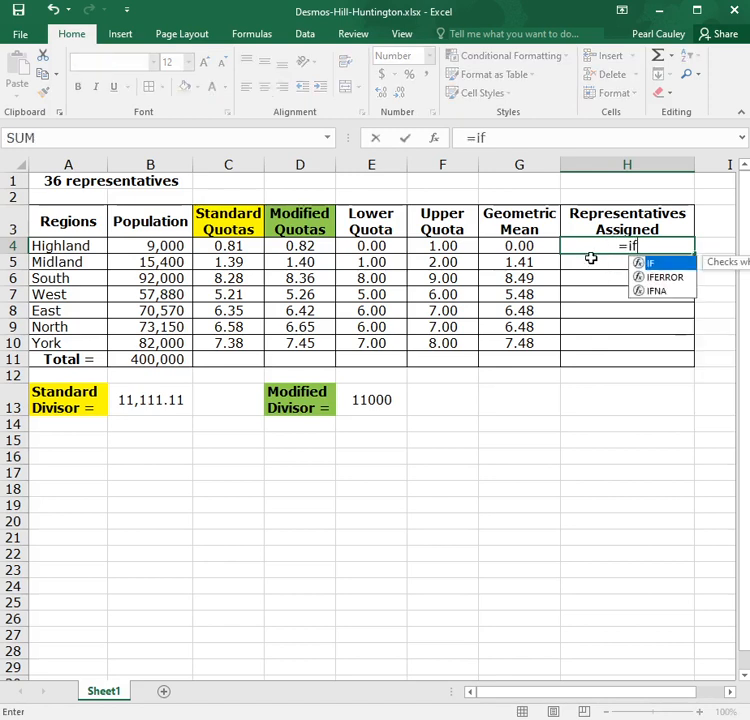
type("(")
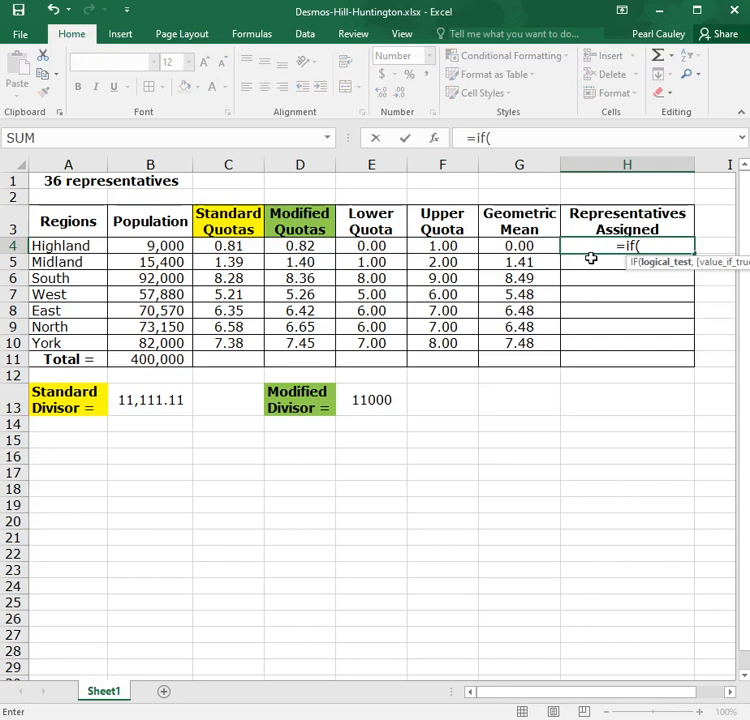
mouse_move(668, 262)
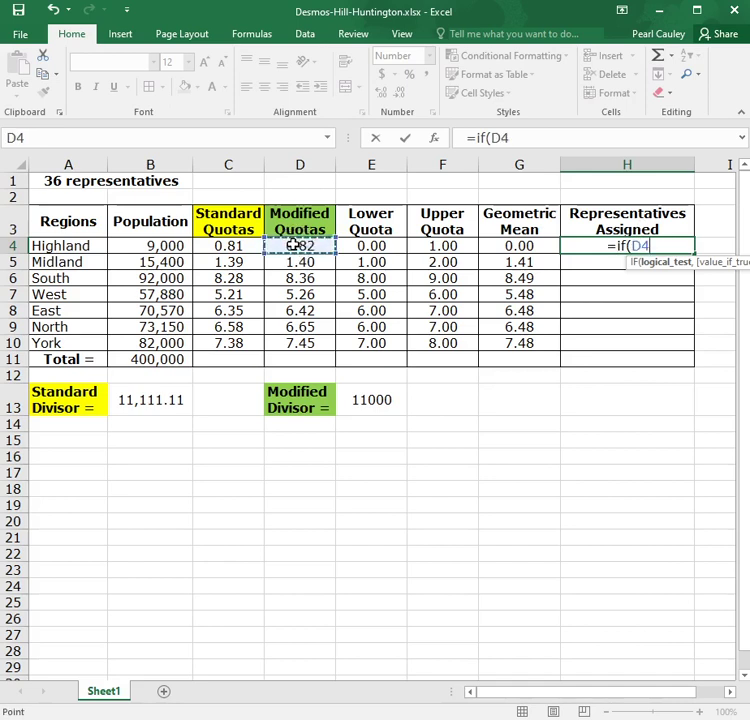
type("<")
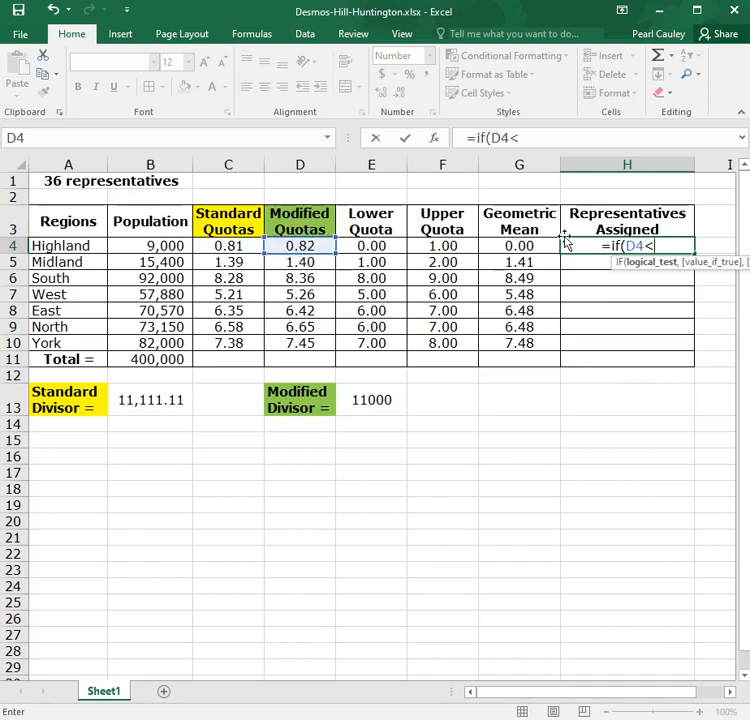
left_click(520, 246)
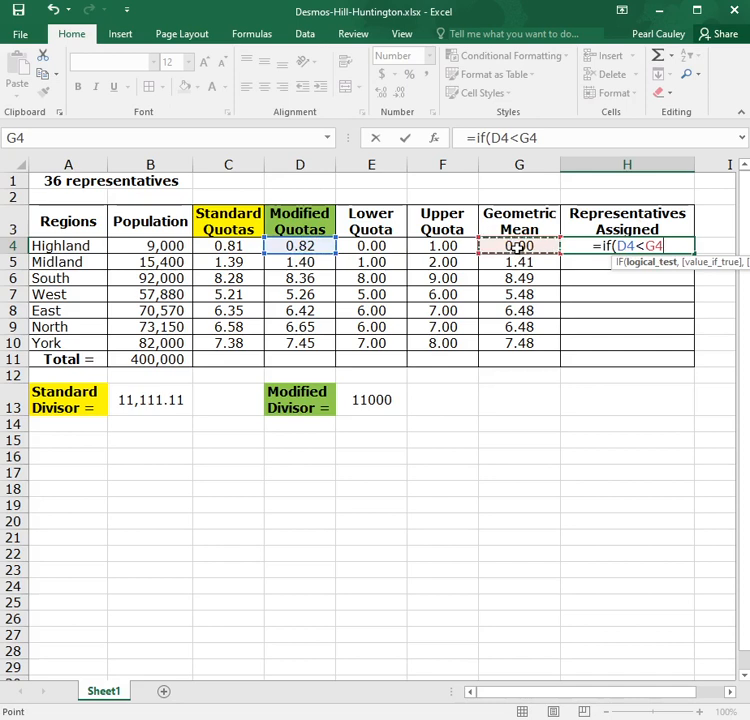
type(",E4")
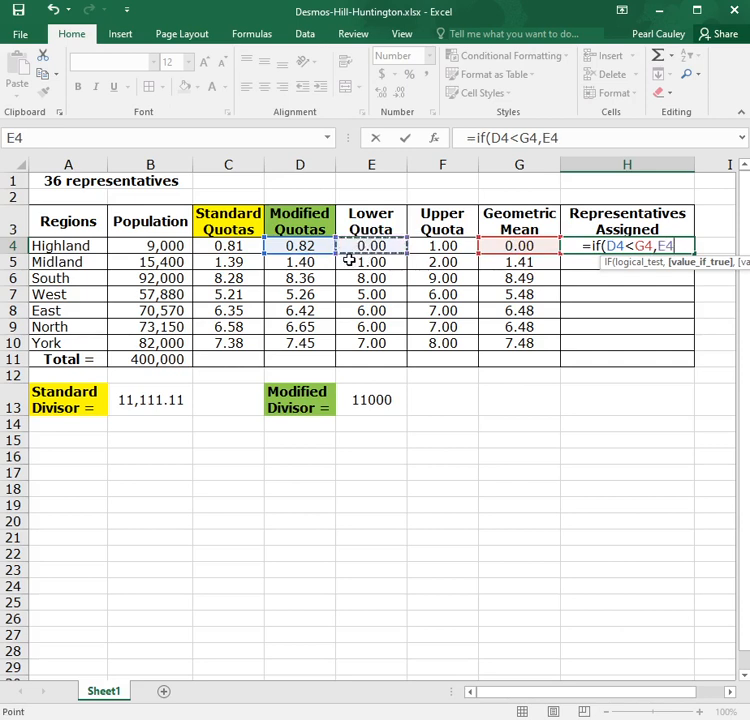
type(",")
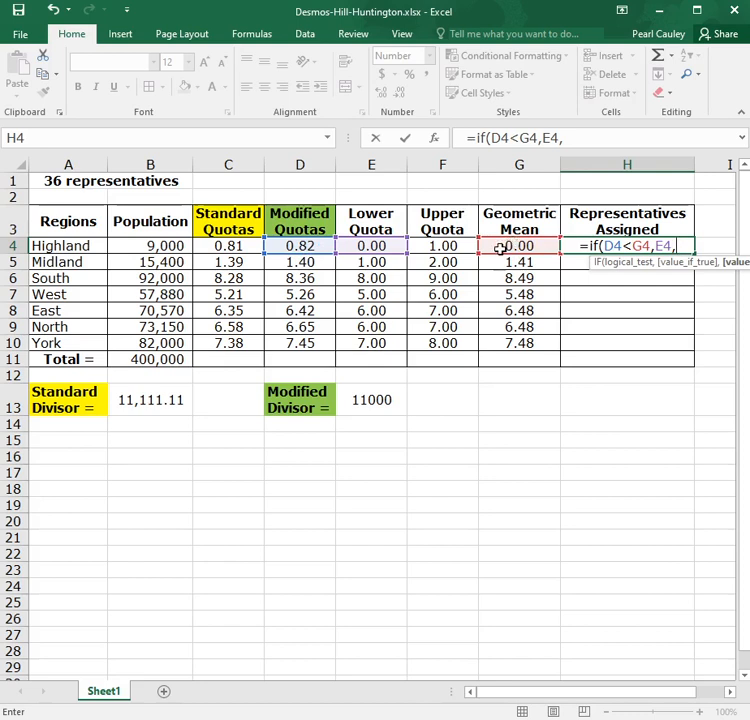
left_click(442, 246)
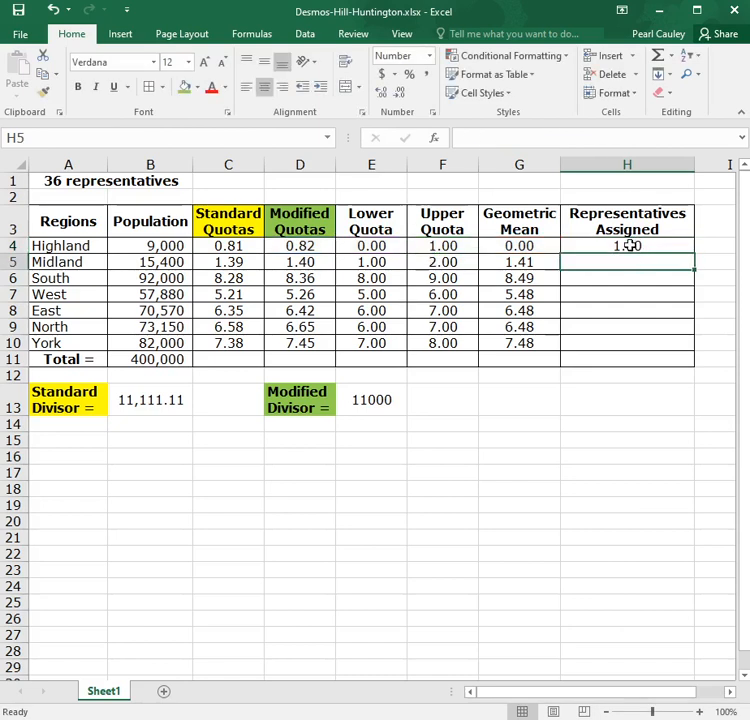
left_click(628, 246)
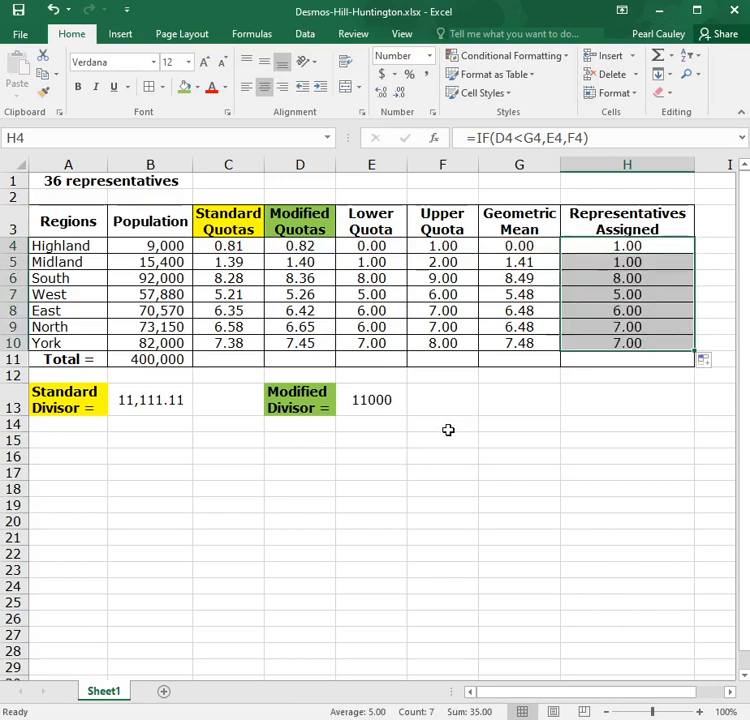
Total the seven regions' assigned representatives with =SUM, giving 35.
left_click(628, 358)
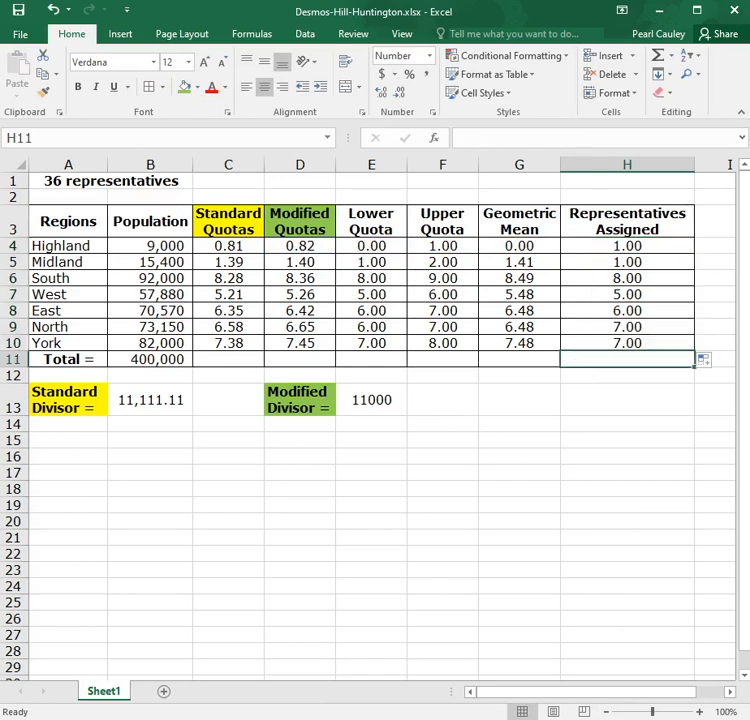
type("=")
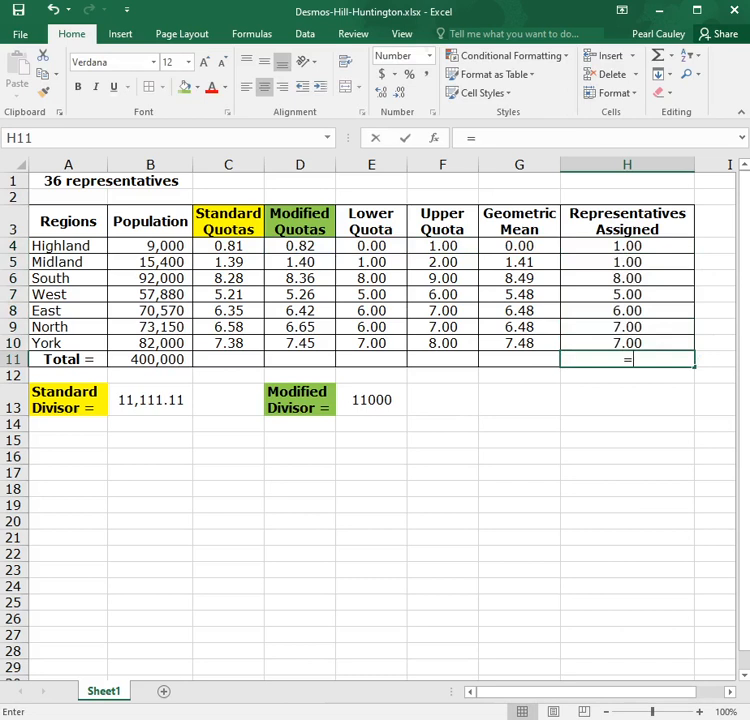
type("sum(")
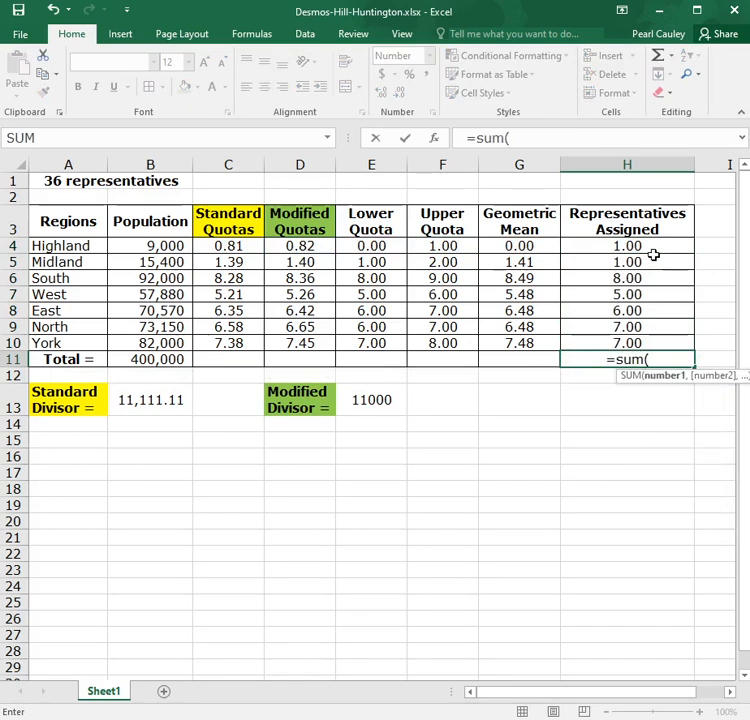
left_click_drag(628, 246, 628, 342)
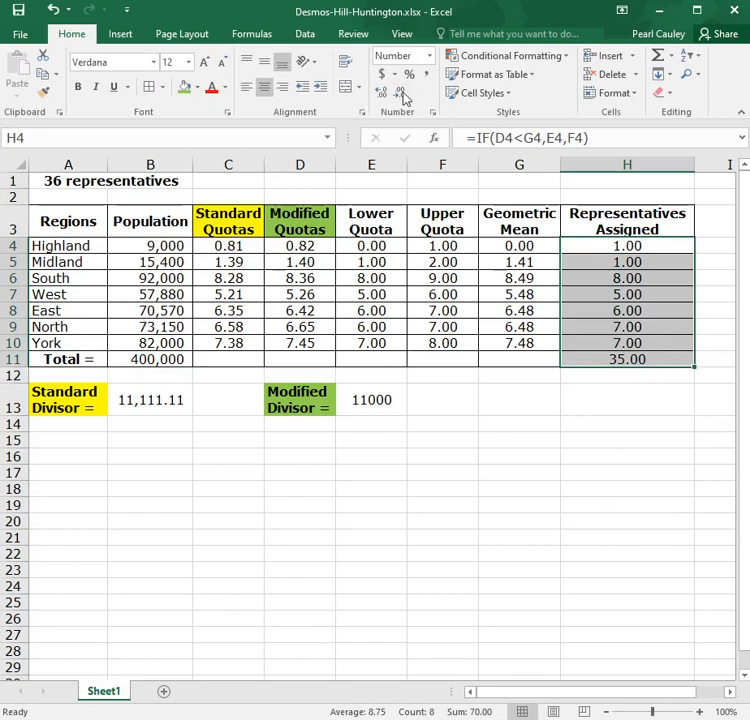
Show the assigned representatives as whole numbers and fill the total cell orange.
left_click(400, 94)
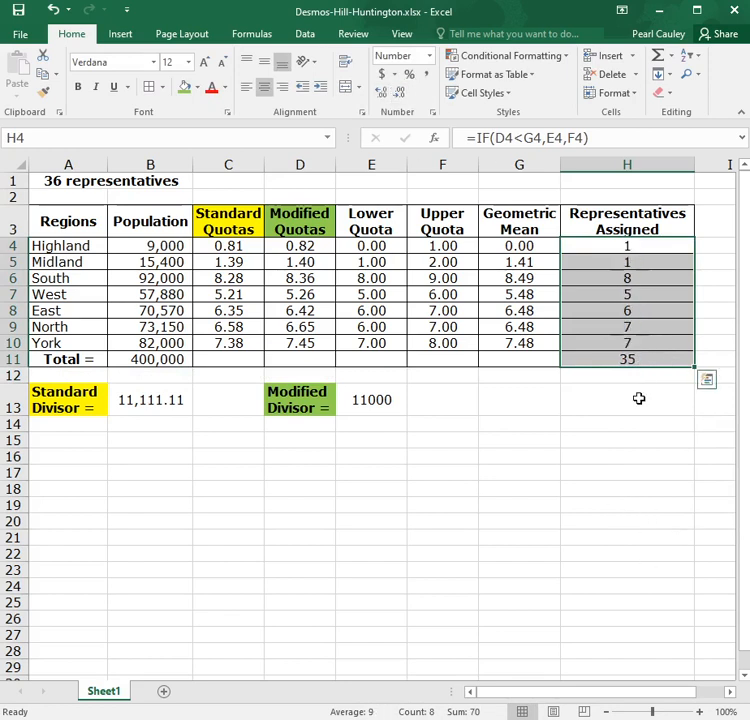
left_click(628, 400)
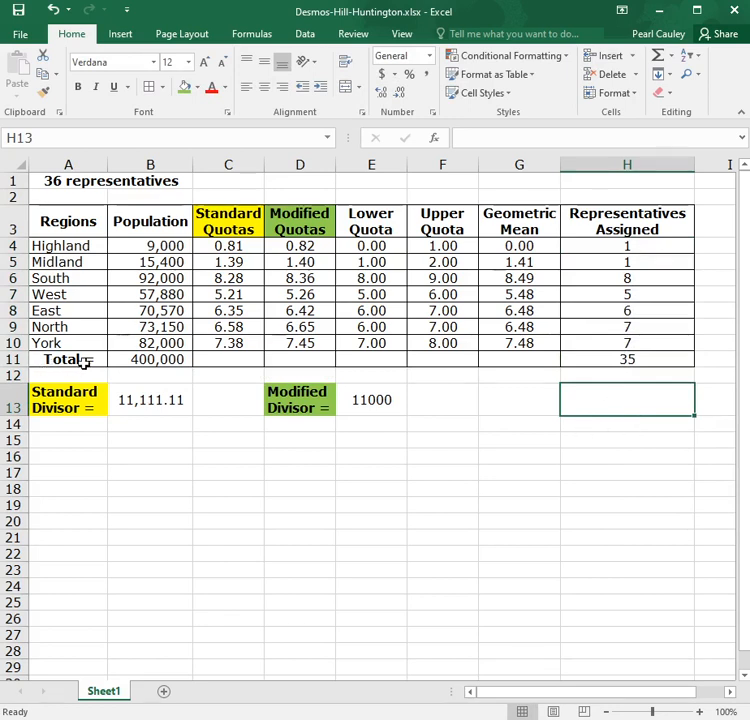
left_click(628, 360)
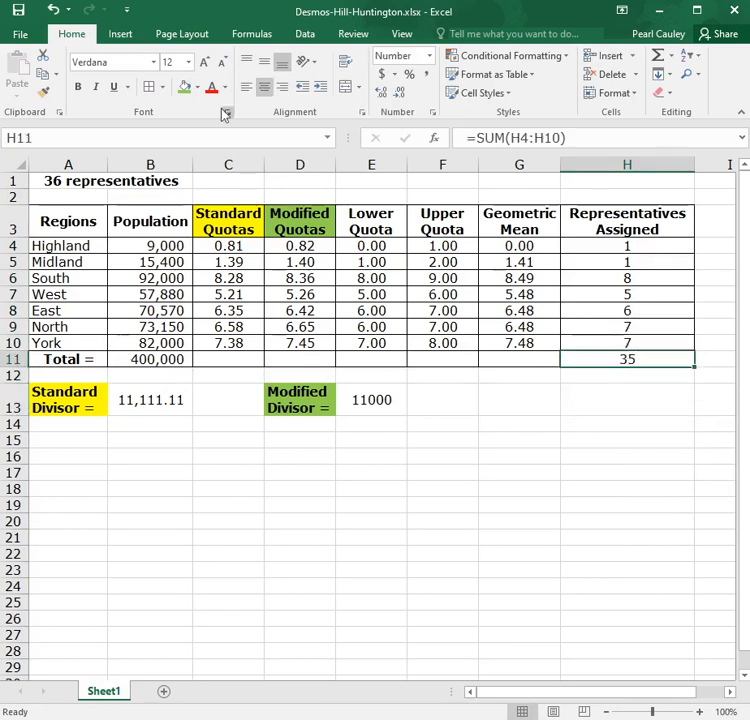
left_click(196, 88)
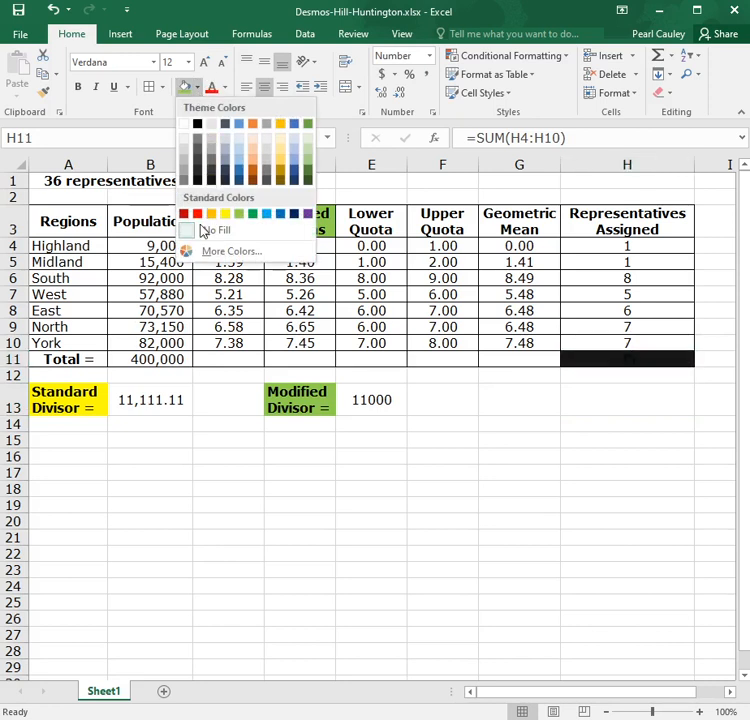
left_click(208, 214)
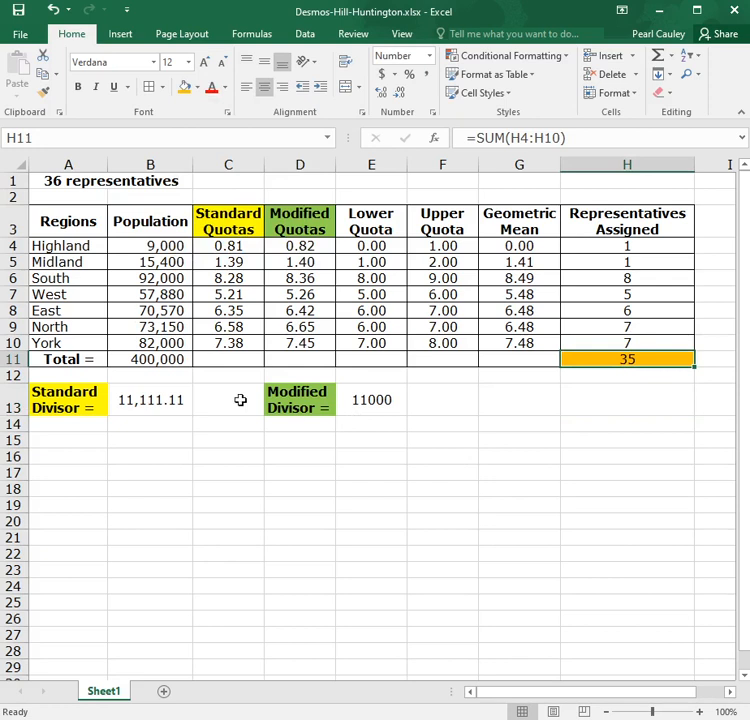
left_click(68, 180)
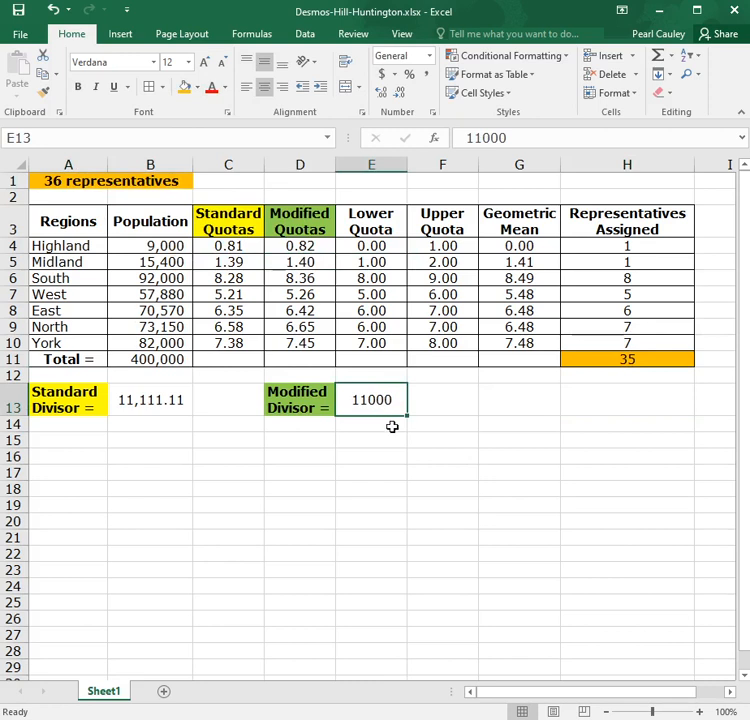
mouse_move(376, 410)
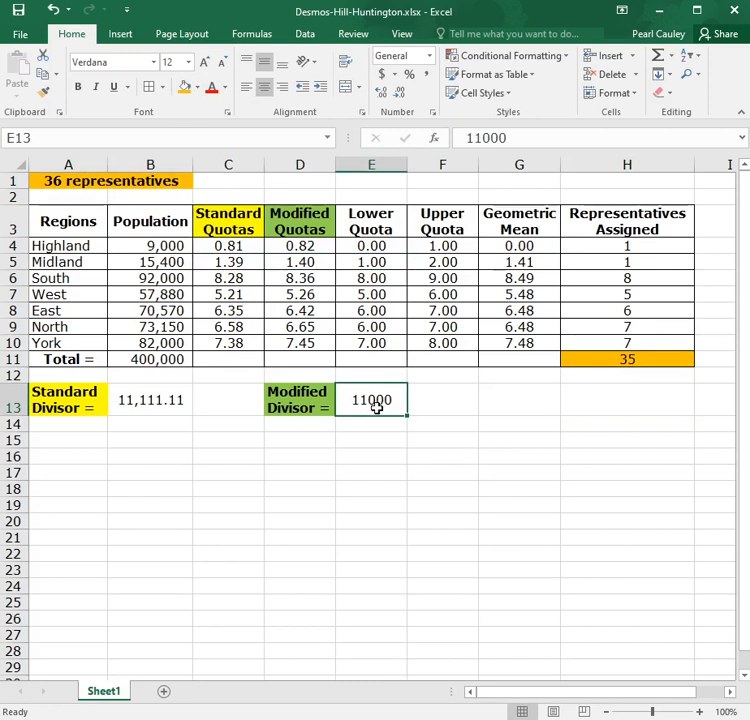
Try modified divisors 12000 and 11500 to recompute the assigned totals.
type("12")
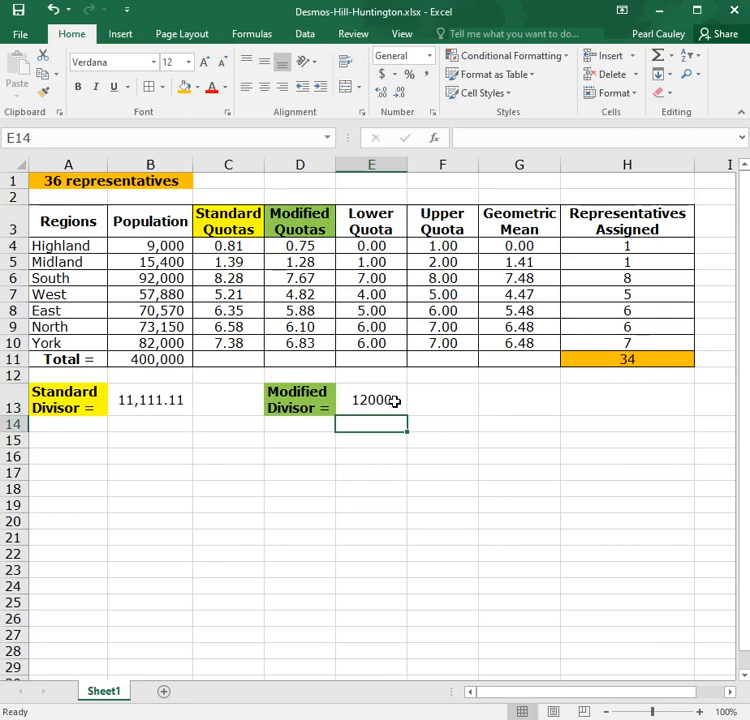
left_click(372, 400)
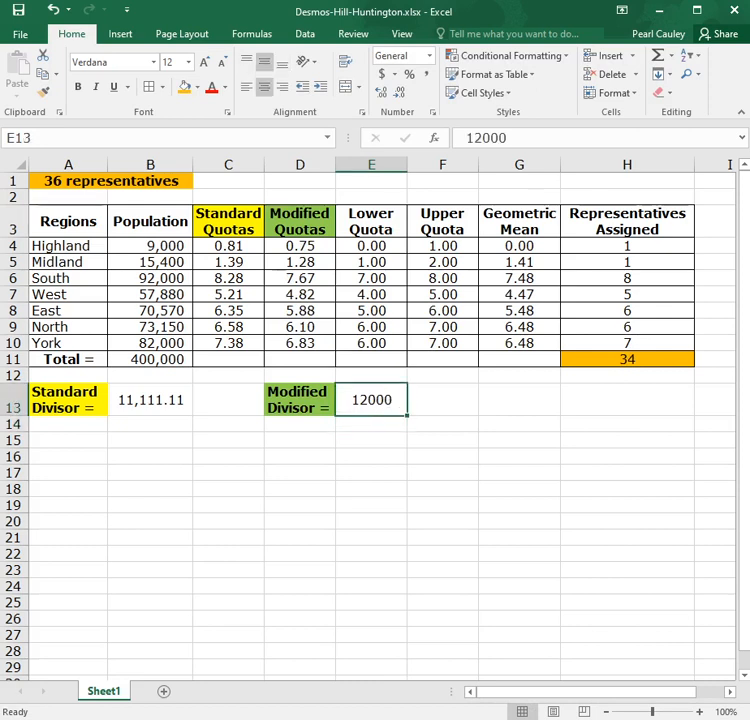
type("11")
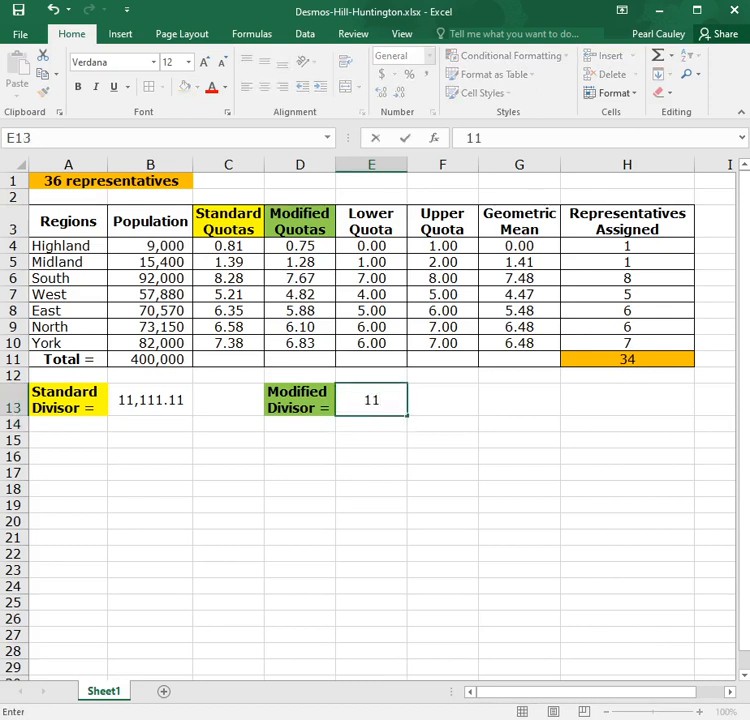
type("115000")
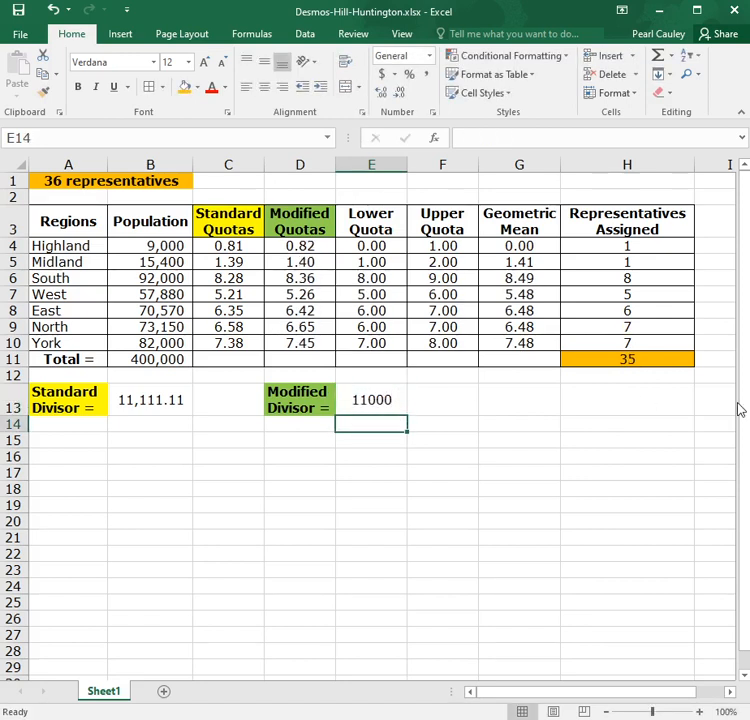
Try divisor 10500, then narrow to about 10900 so the representatives total 36.
left_click(372, 400)
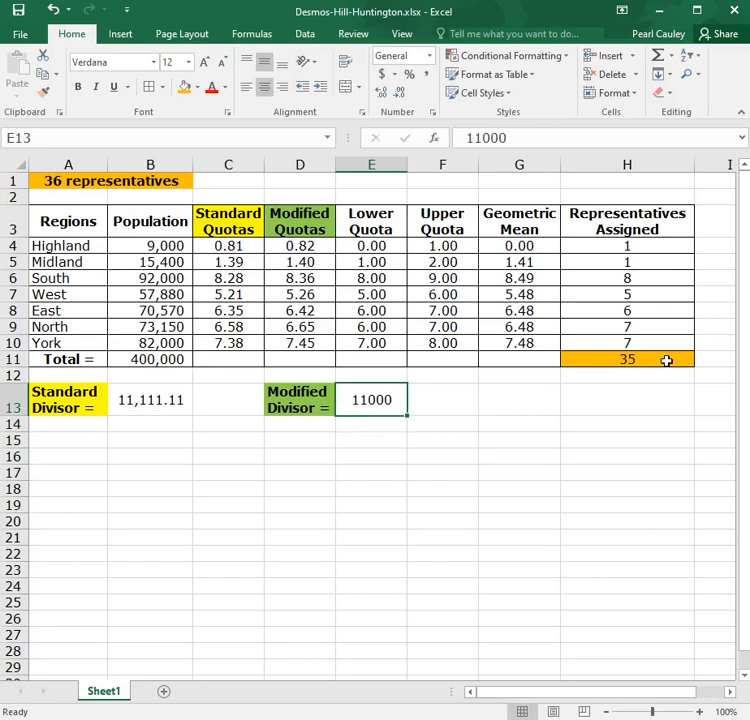
type("11")
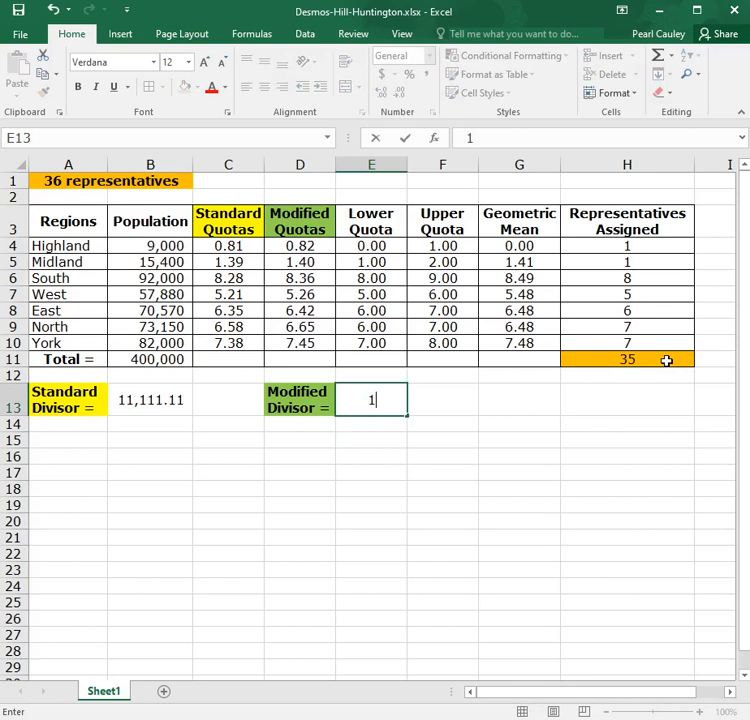
type("0500")
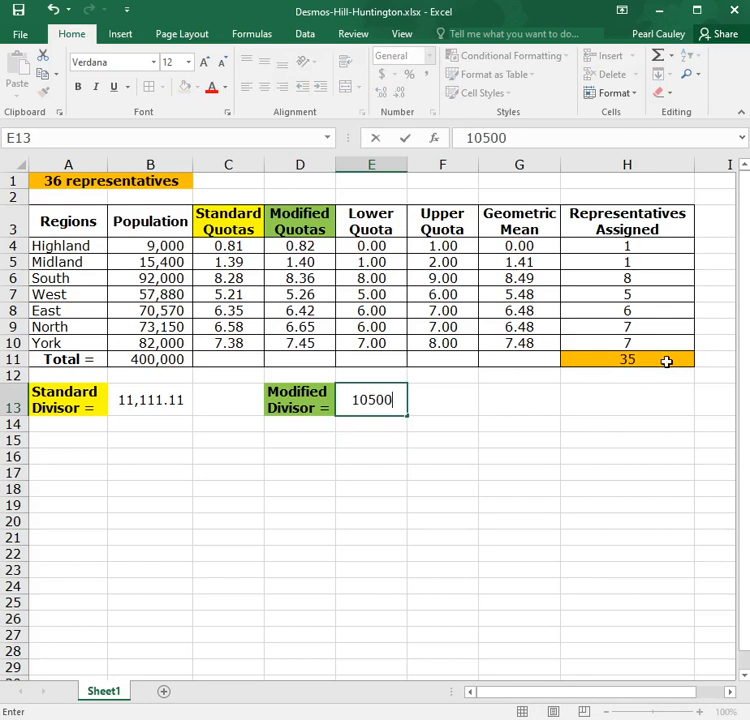
type("10900")
key("Return")
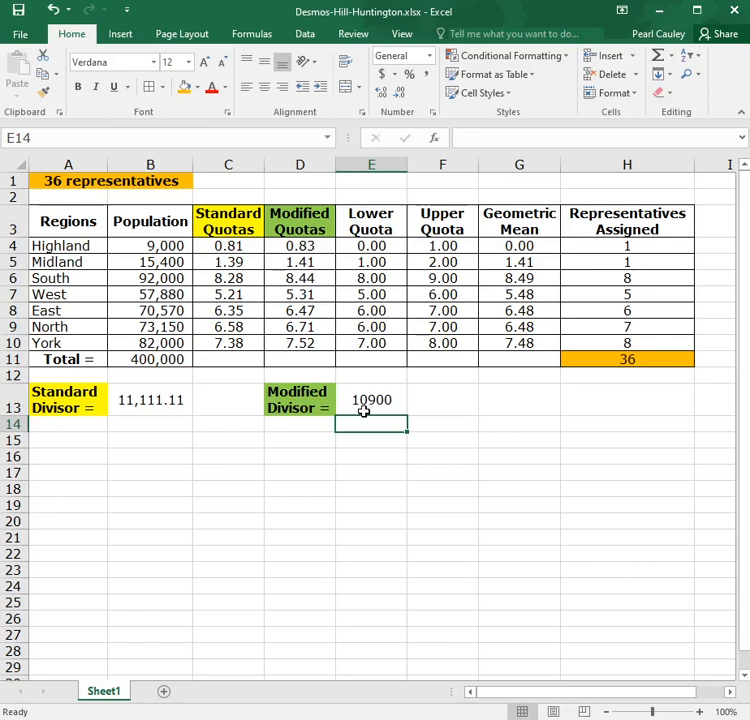
left_click(372, 400)
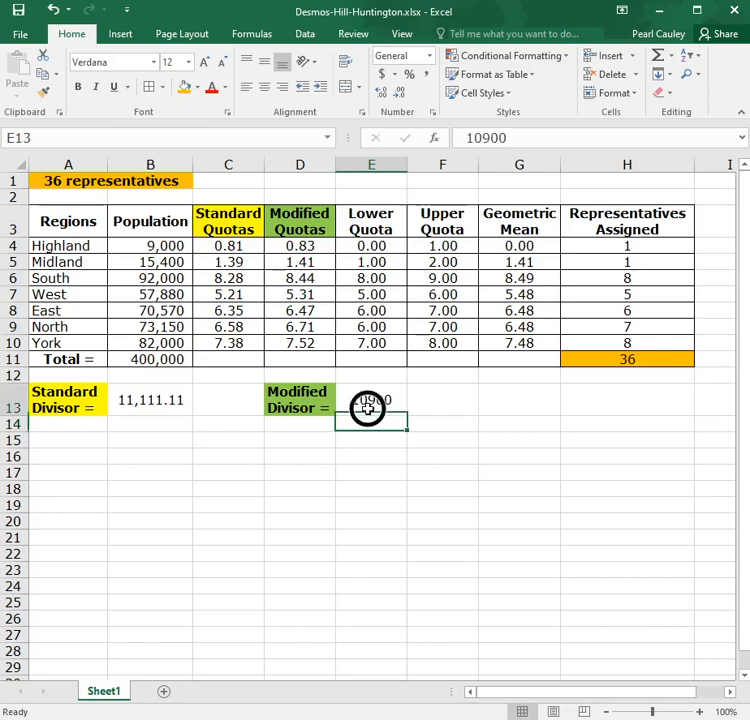
type("109")
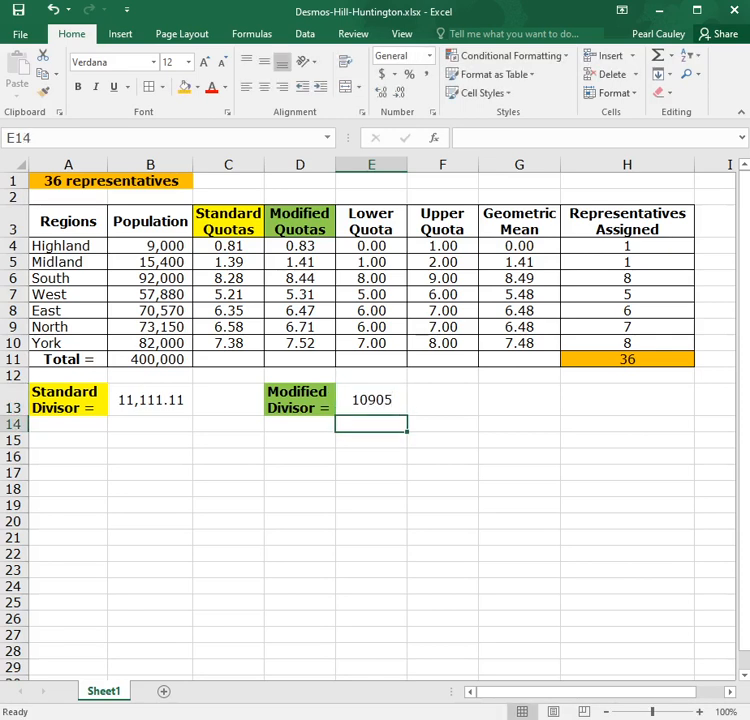
mouse_move(628, 396)
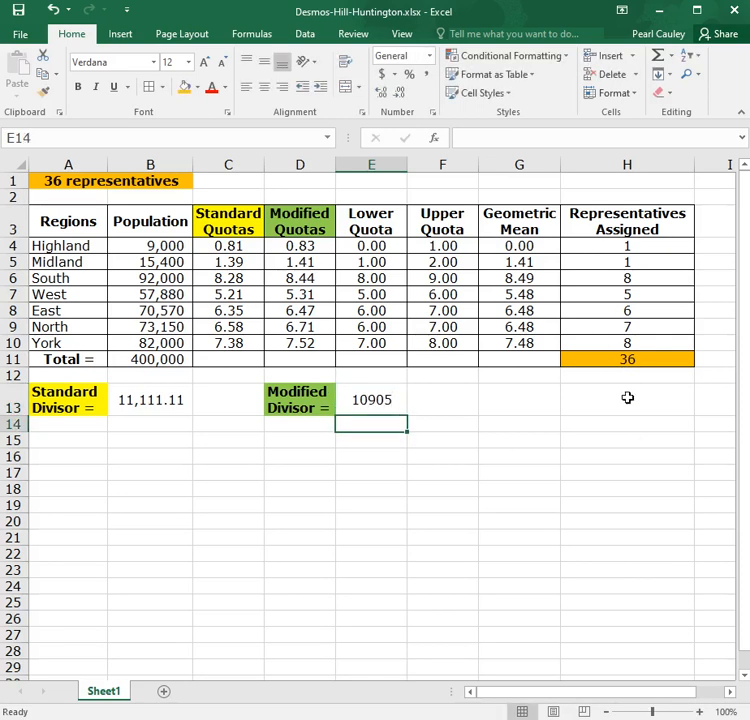
mouse_move(608, 500)
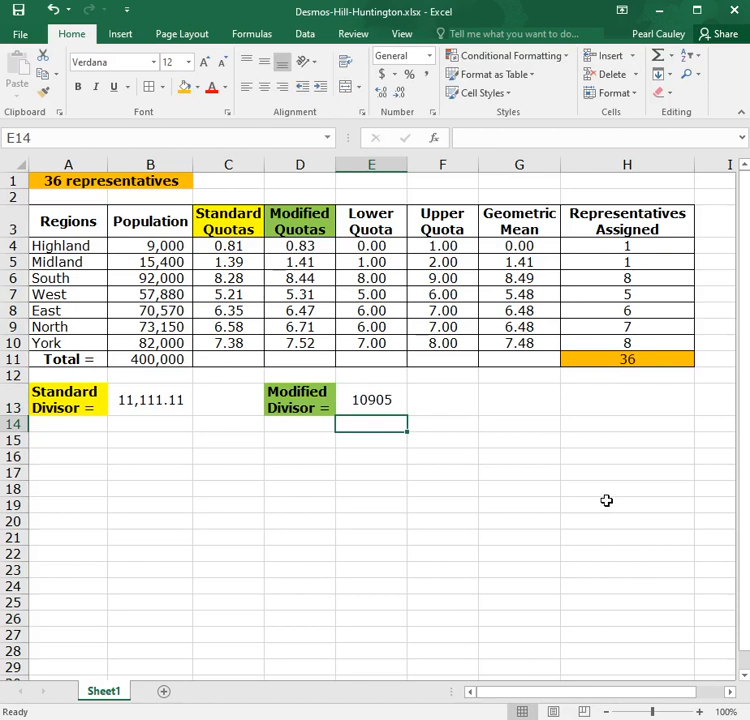
mouse_move(580, 492)
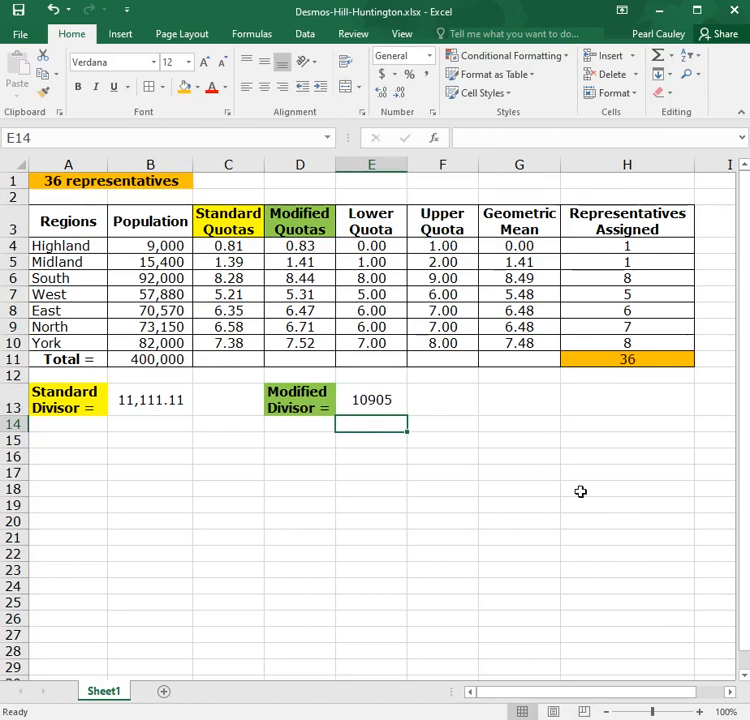
mouse_move(490, 550)
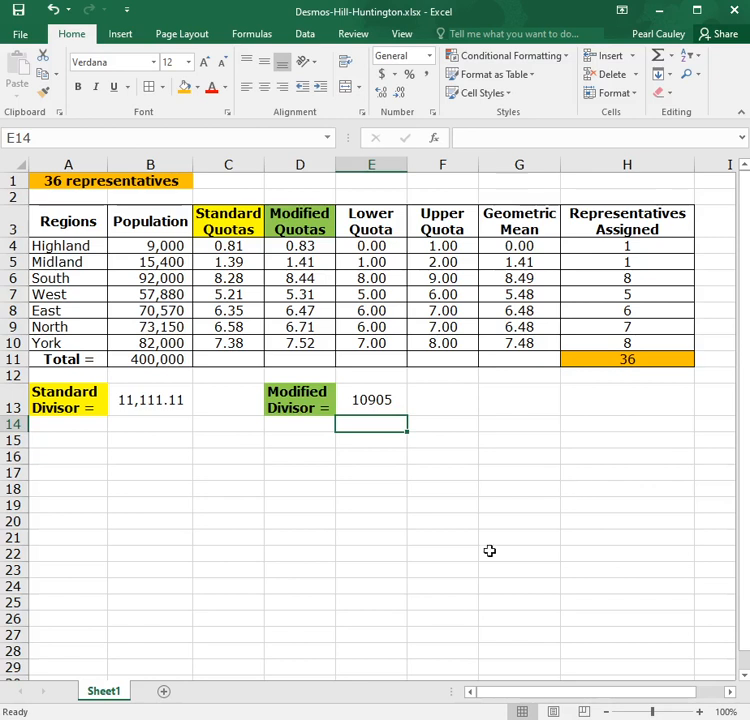